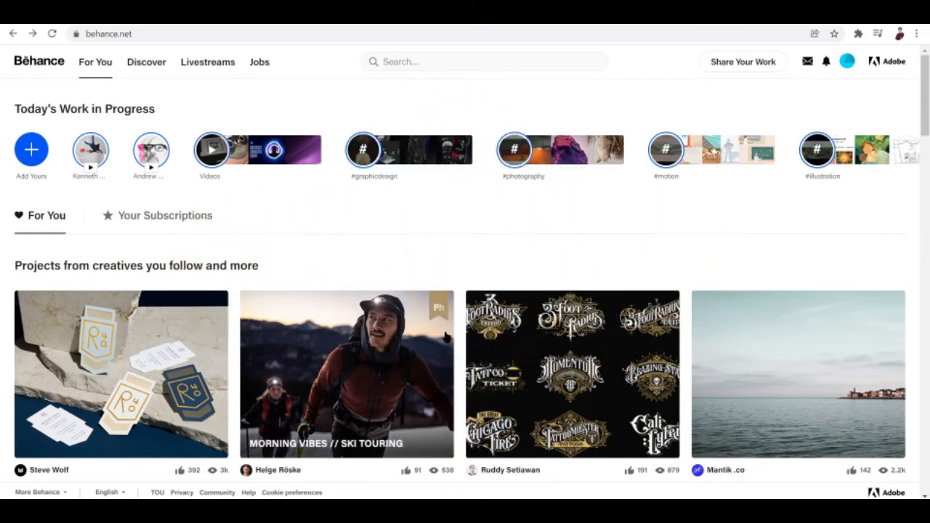
mouse_move(438, 314)
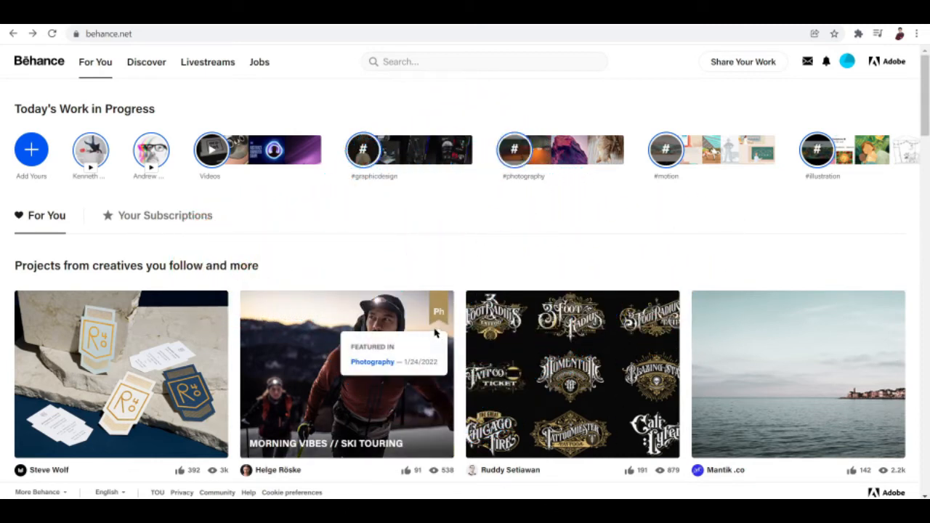
mouse_move(425, 314)
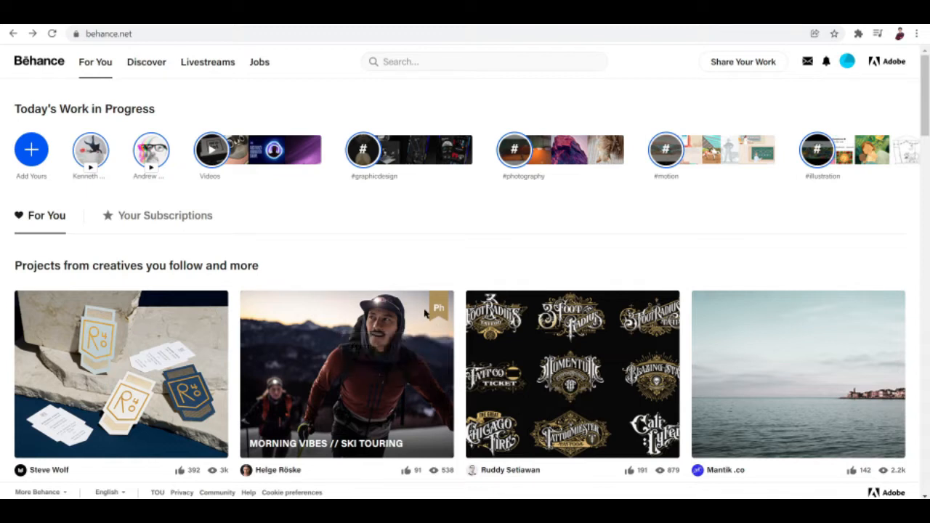
mouse_move(429, 301)
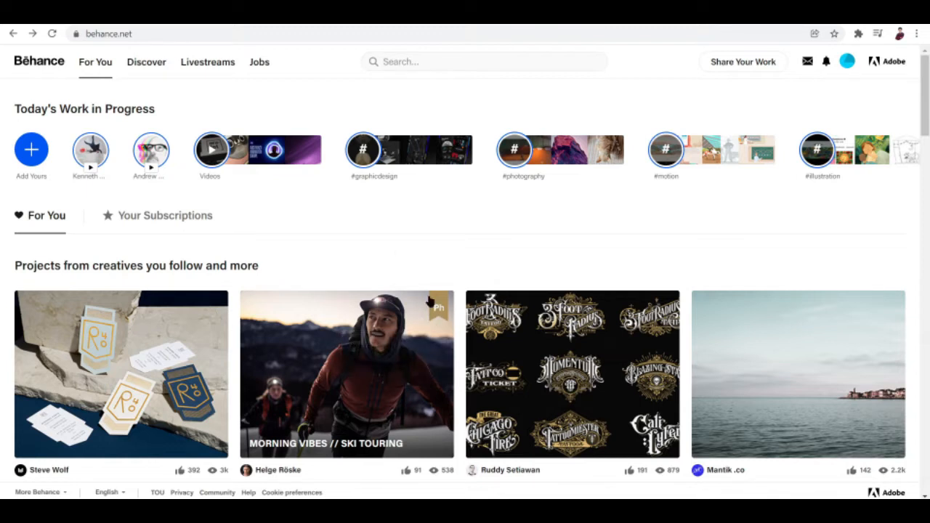
Step: Start a new Project from the Share Your Work menu in the Behance header
scroll("down", 3)
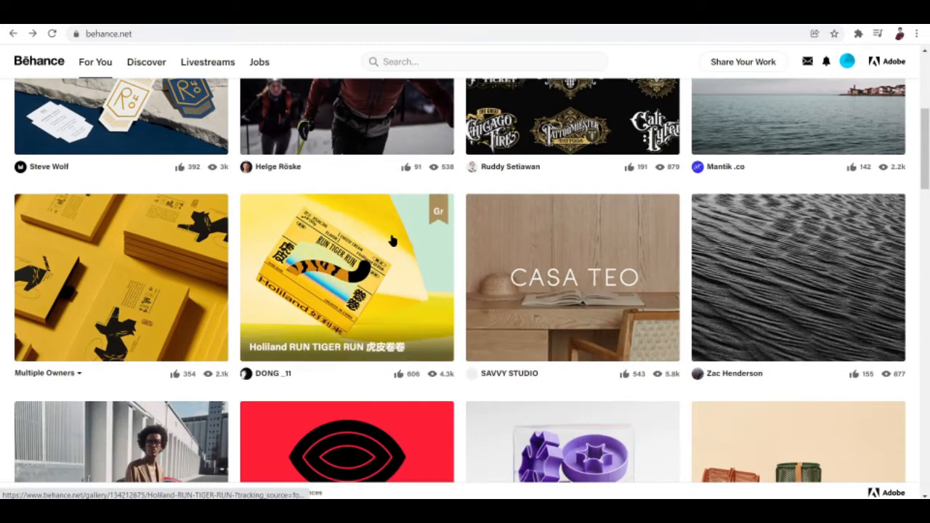
scroll("down", 3)
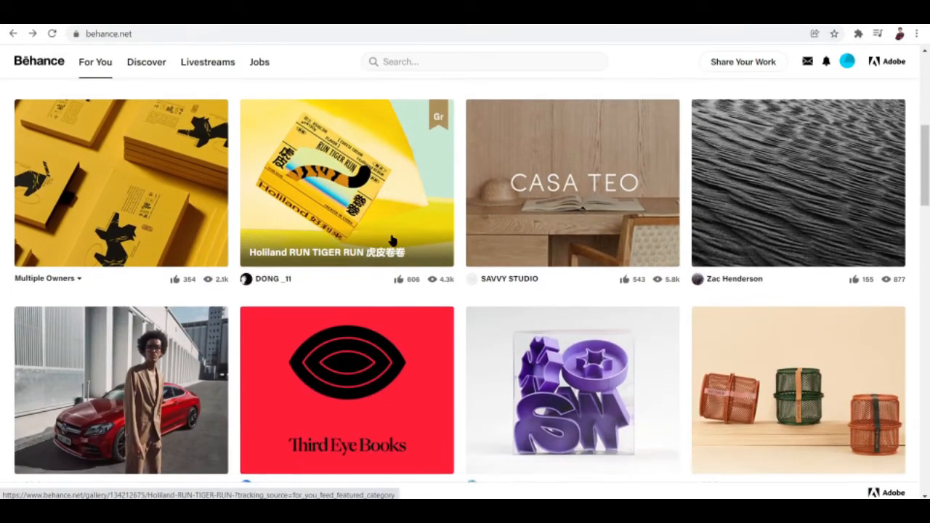
scroll("down", 3)
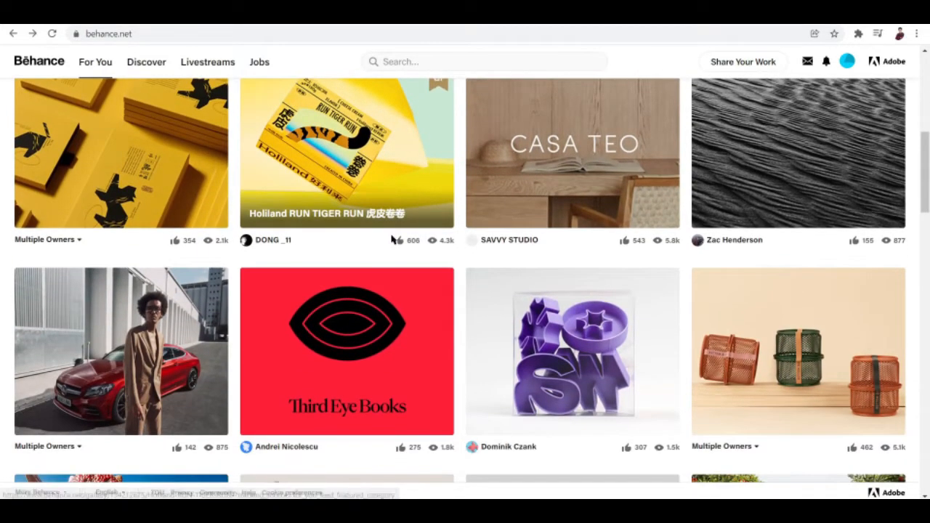
scroll("down", 3)
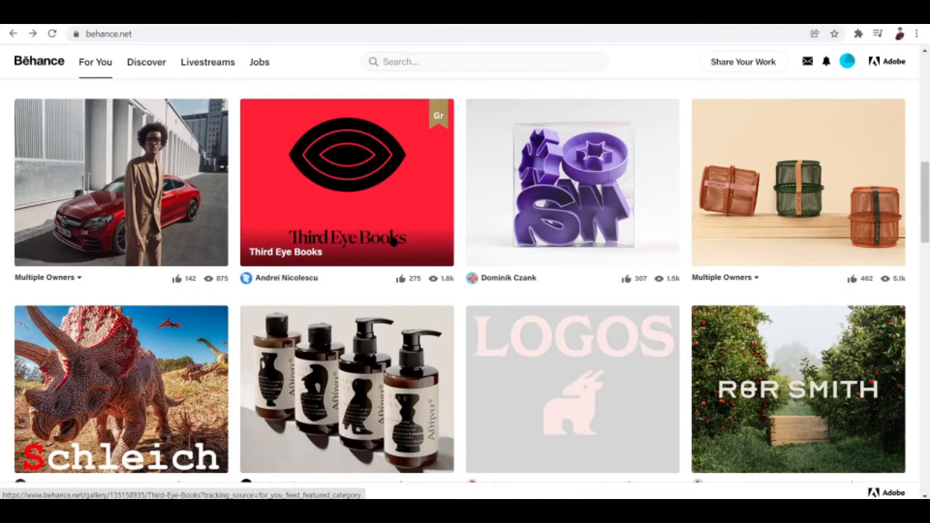
scroll("down", 3)
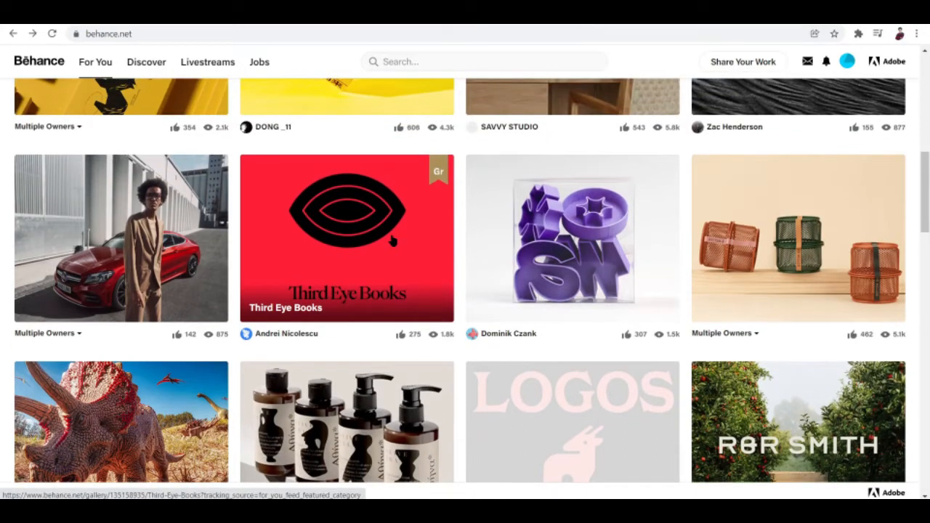
scroll("down", 3)
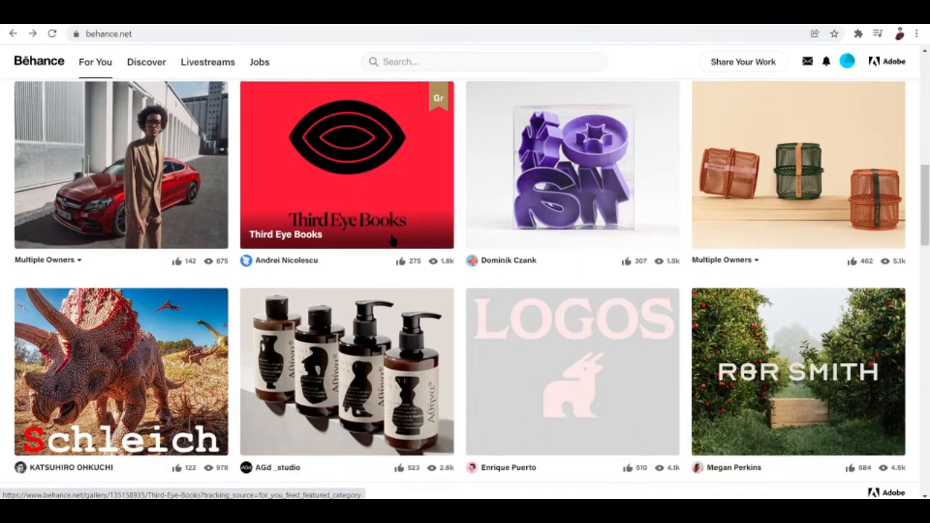
scroll("up", 3)
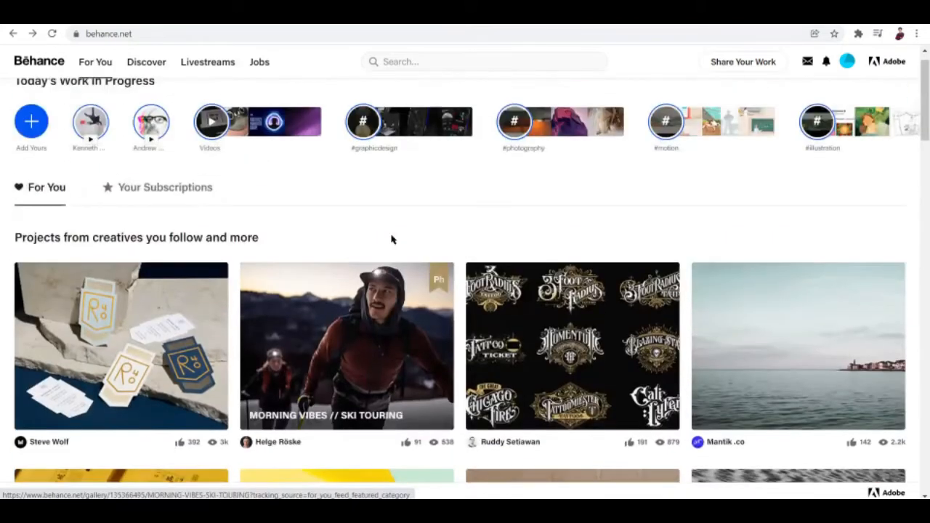
scroll("down", 3)
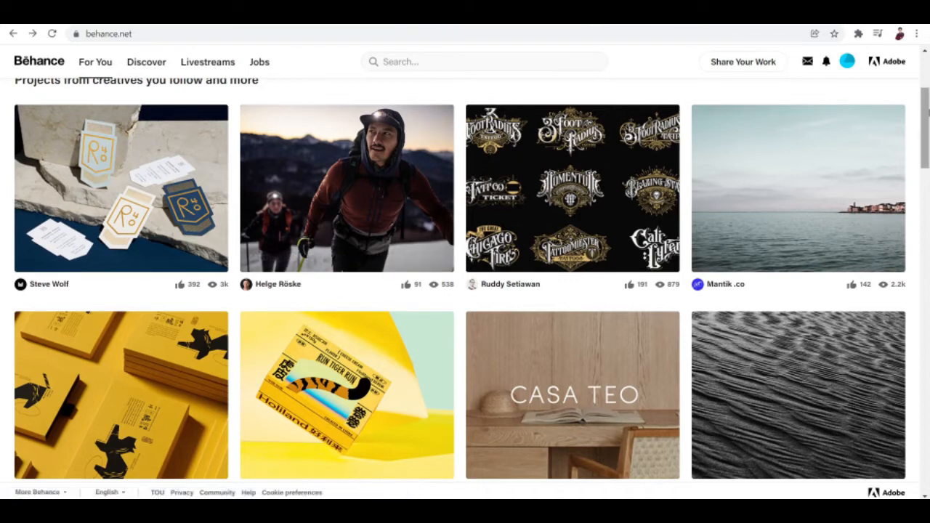
scroll("up", 3)
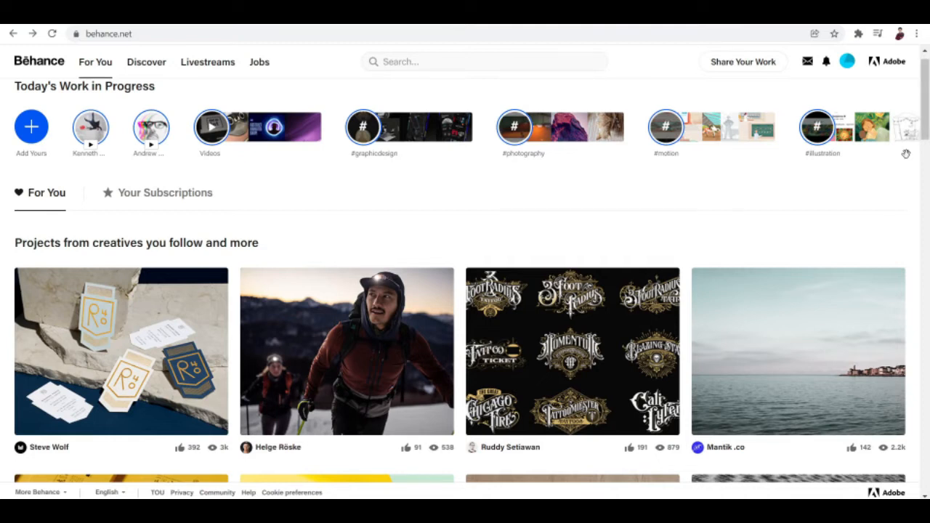
scroll("down", 3)
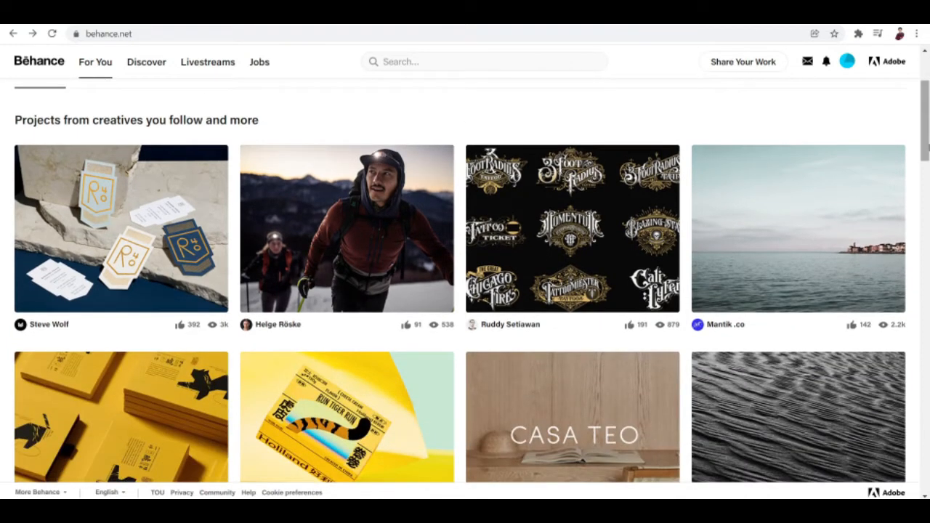
scroll("up", 3)
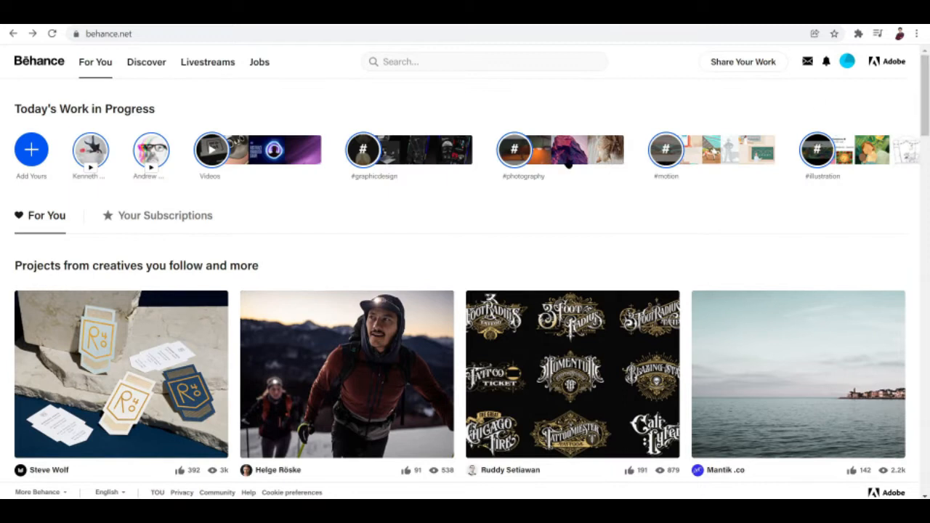
scroll("down", 3)
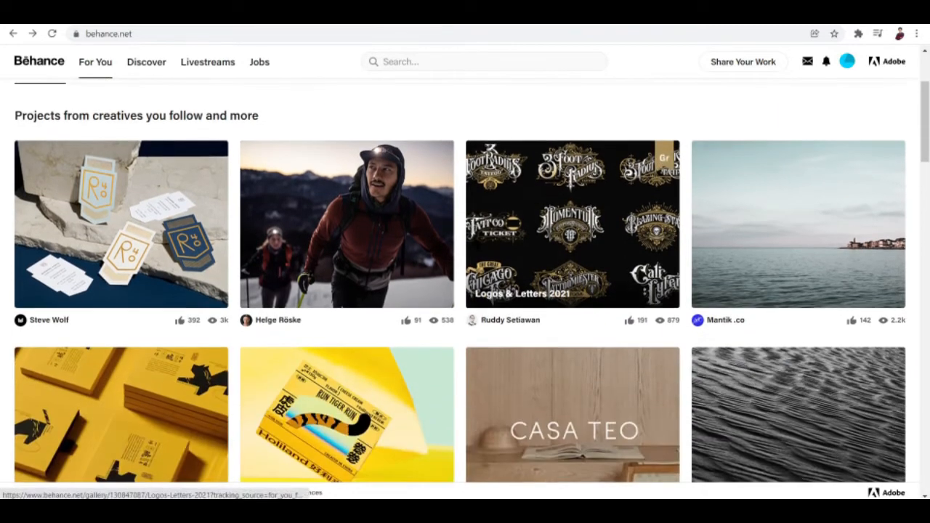
scroll("up", 3)
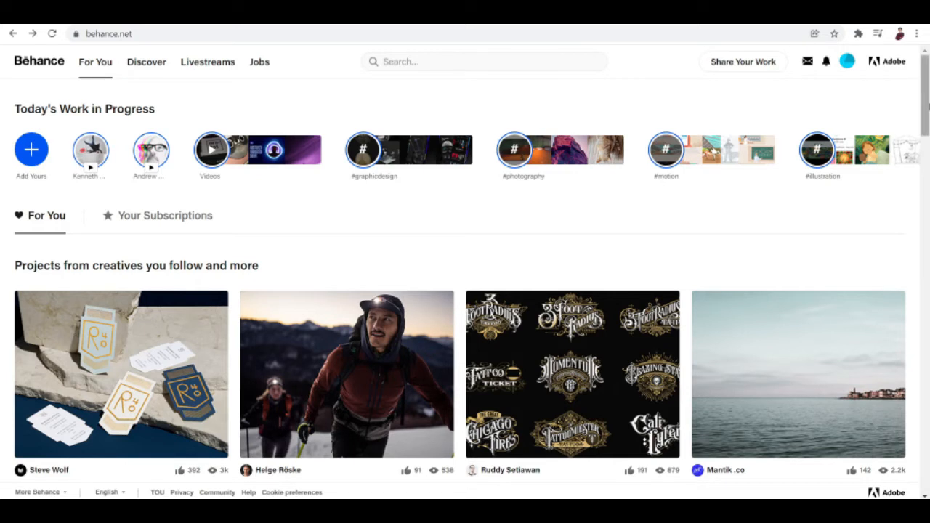
mouse_move(232, 117)
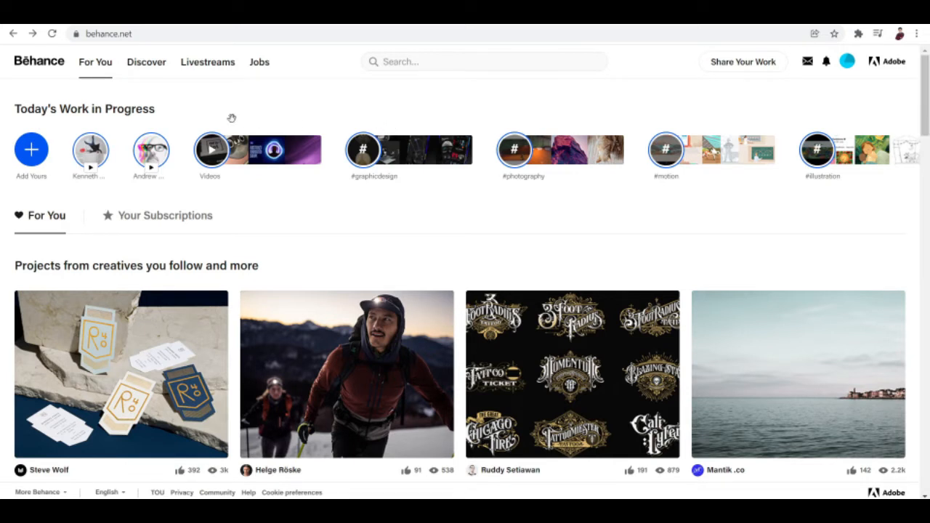
mouse_move(272, 92)
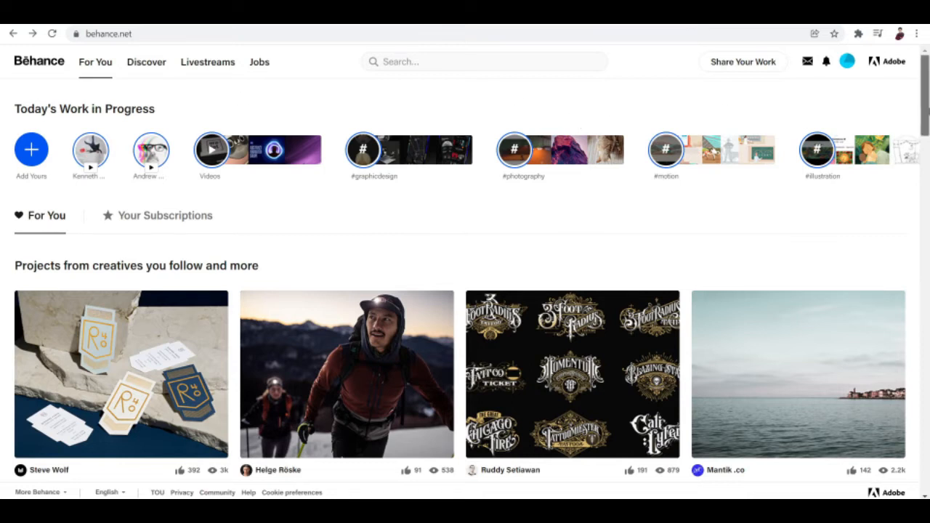
mouse_move(133, 100)
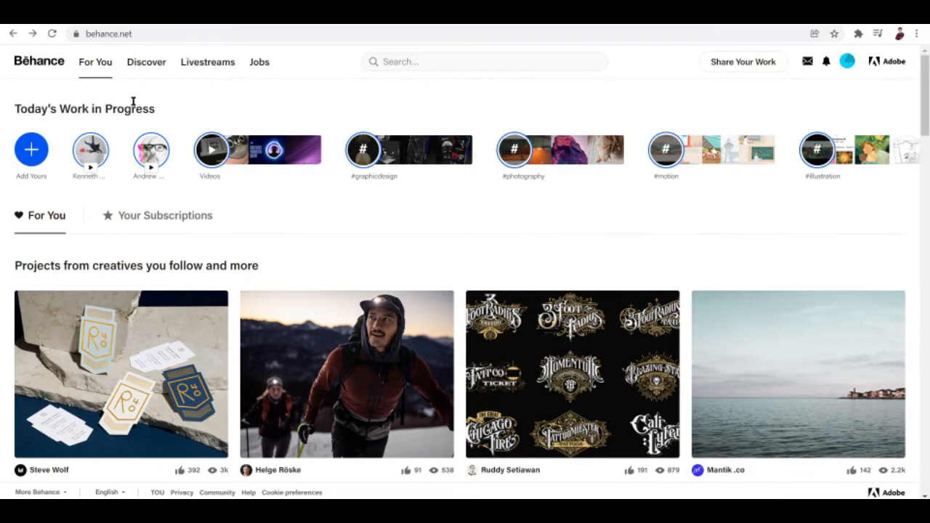
mouse_move(341, 98)
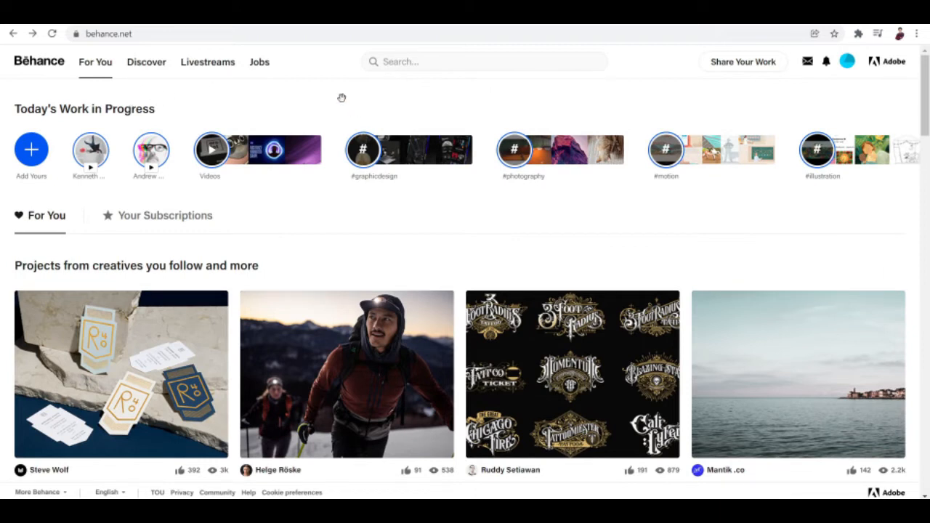
mouse_move(507, 33)
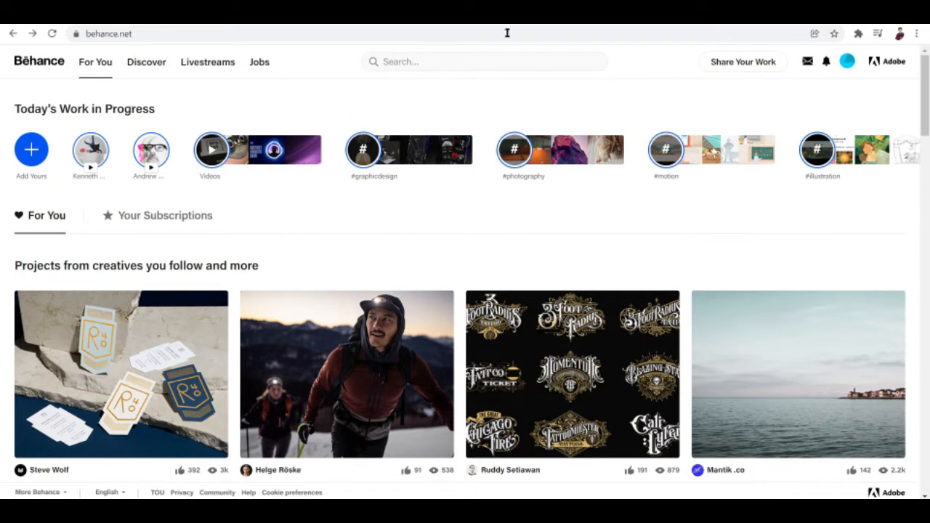
left_click(742, 61)
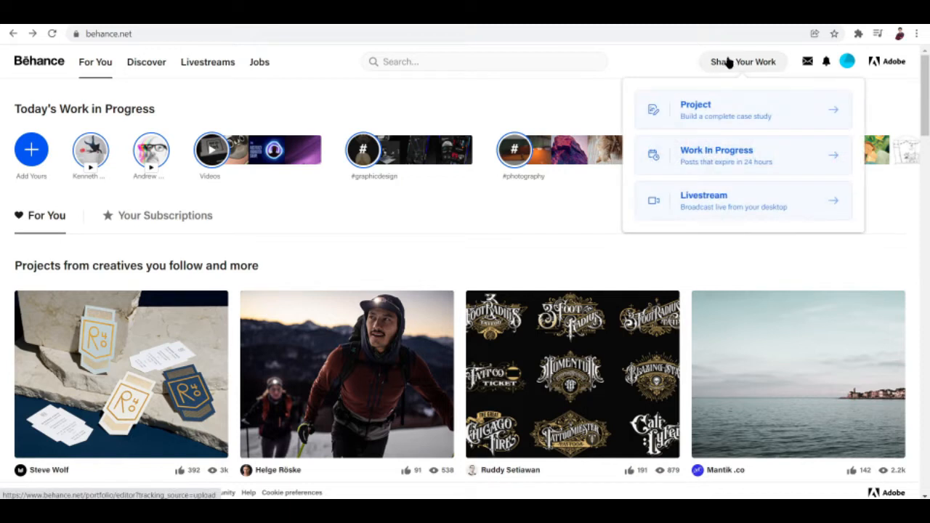
mouse_move(719, 61)
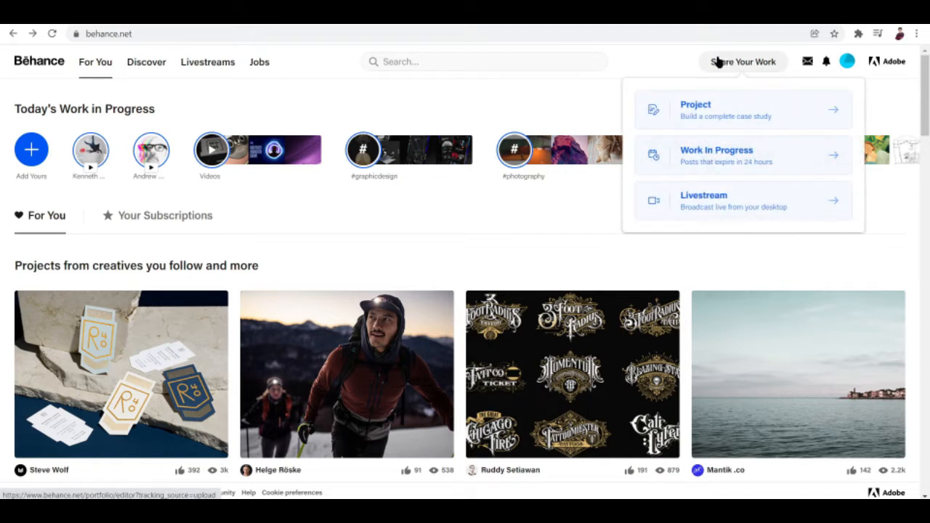
mouse_move(726, 65)
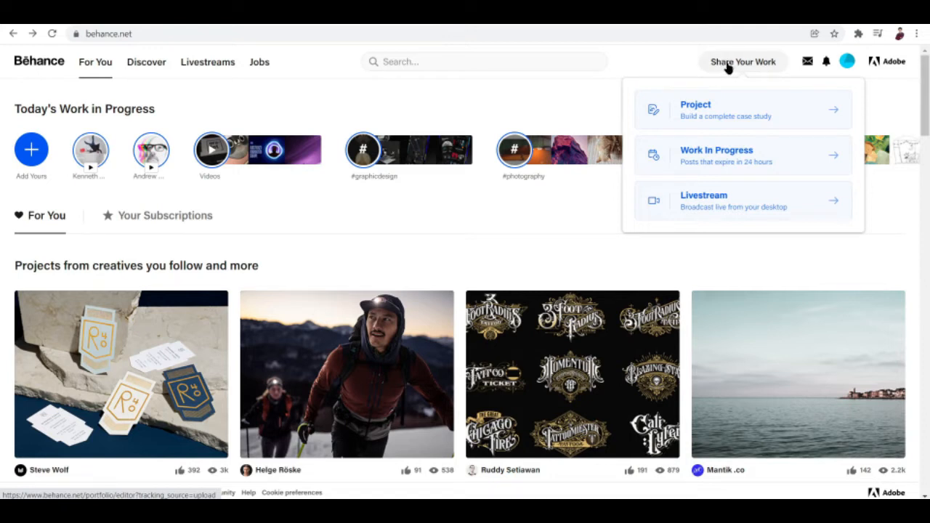
mouse_move(734, 150)
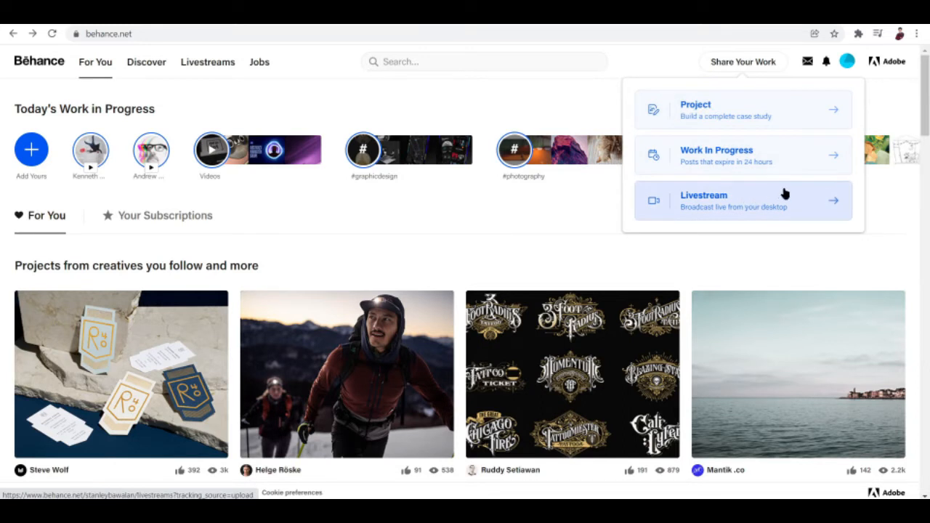
mouse_move(730, 120)
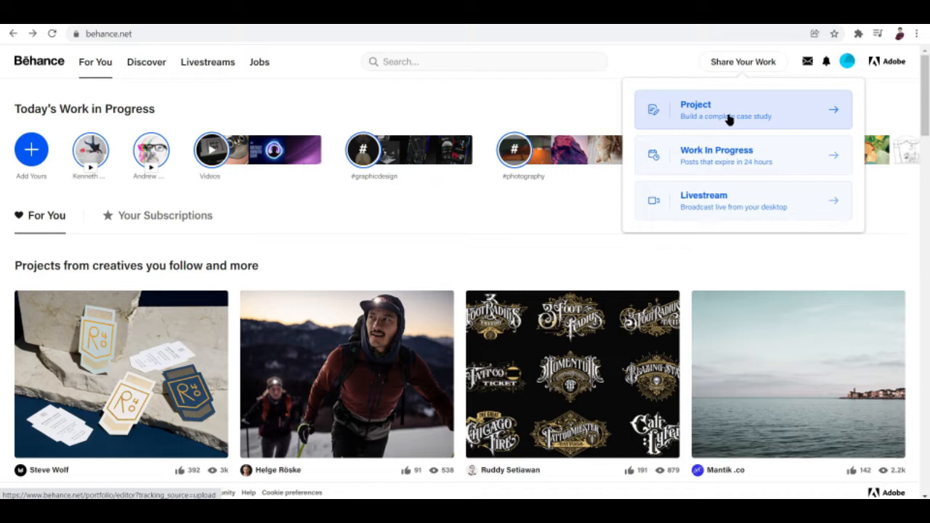
left_click(741, 110)
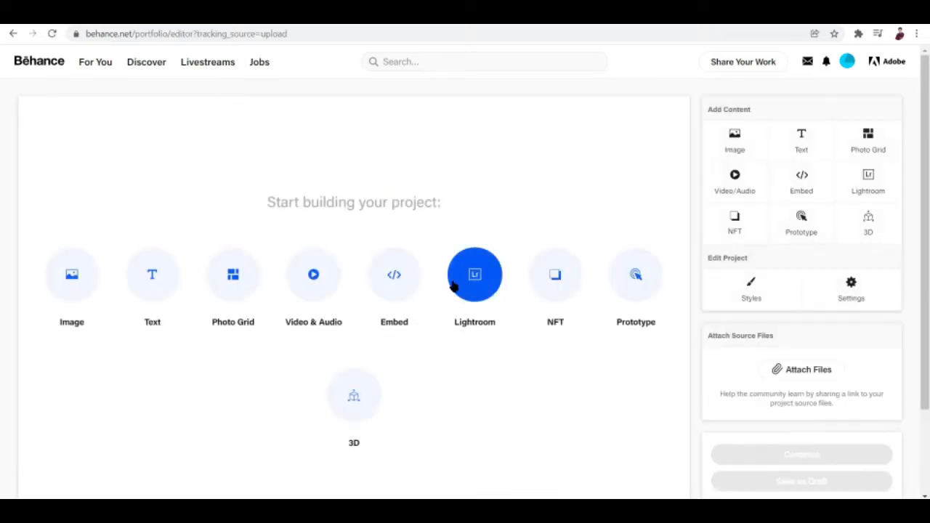
mouse_move(332, 214)
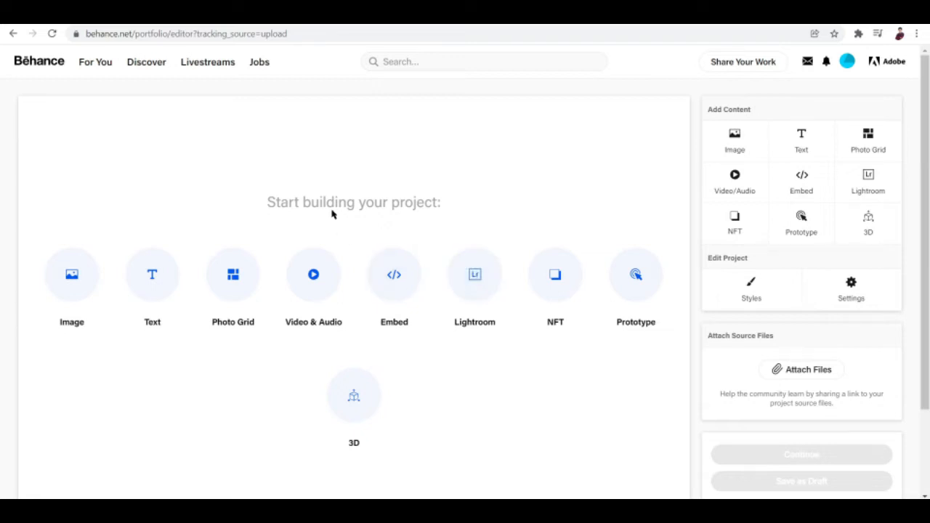
mouse_move(315, 433)
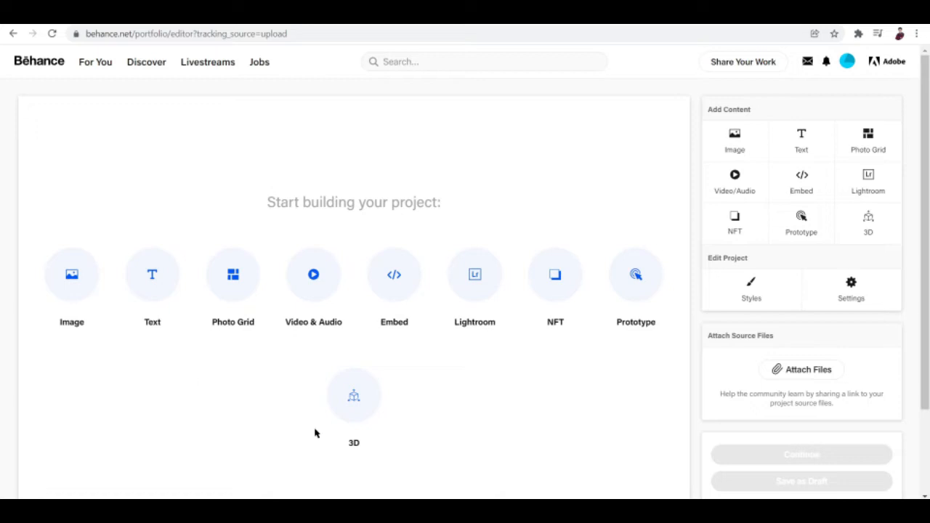
mouse_move(692, 29)
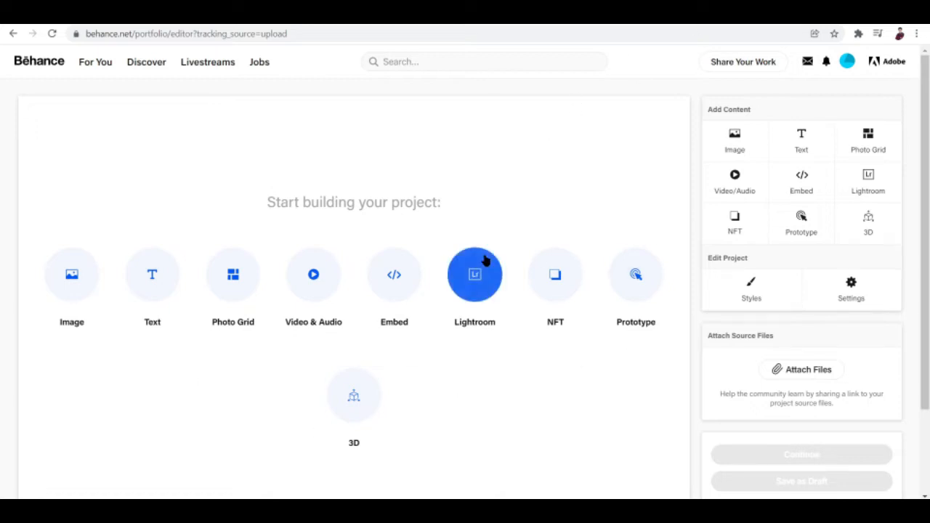
mouse_move(310, 194)
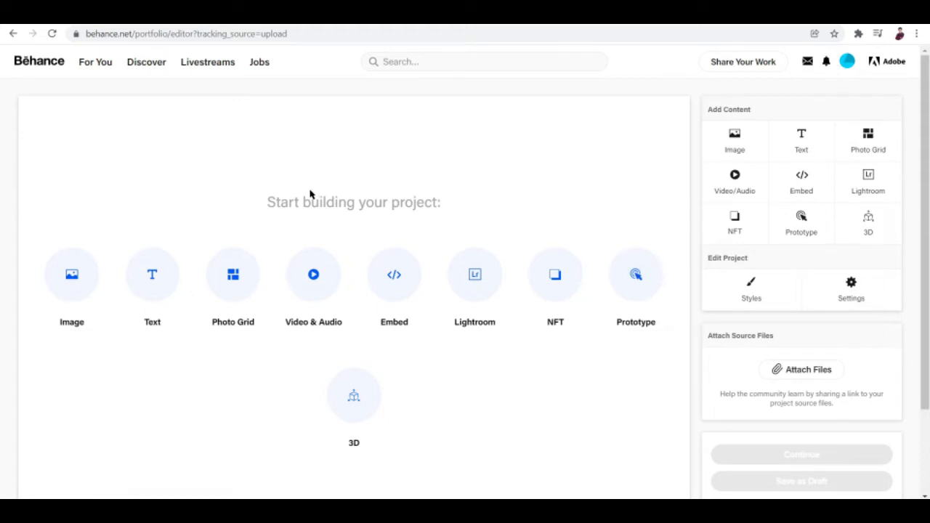
mouse_move(261, 179)
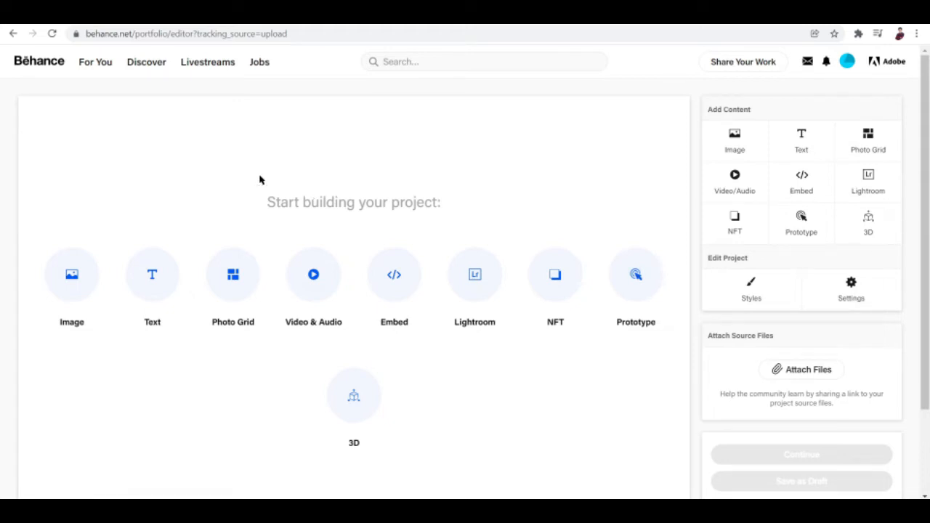
mouse_move(100, 211)
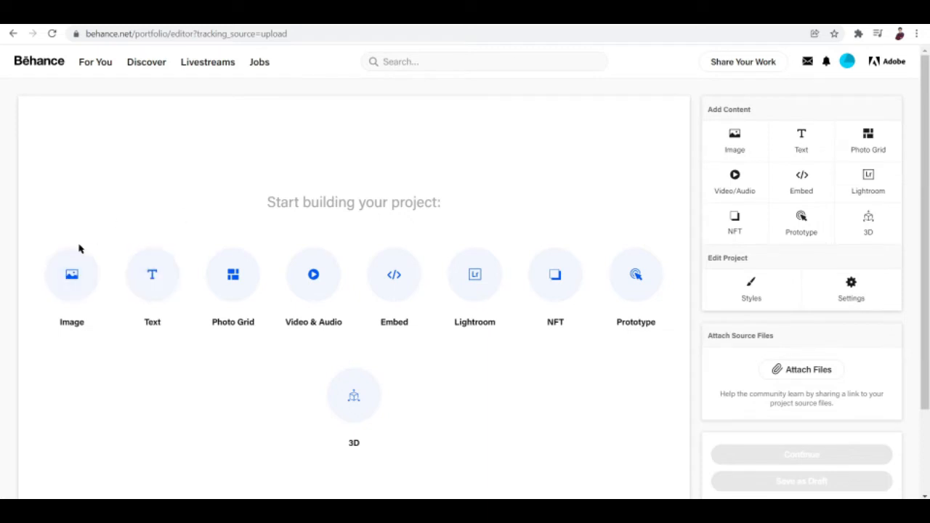
Step: Insert a Photo Grid block into the empty project and choose to add images
left_click(71, 274)
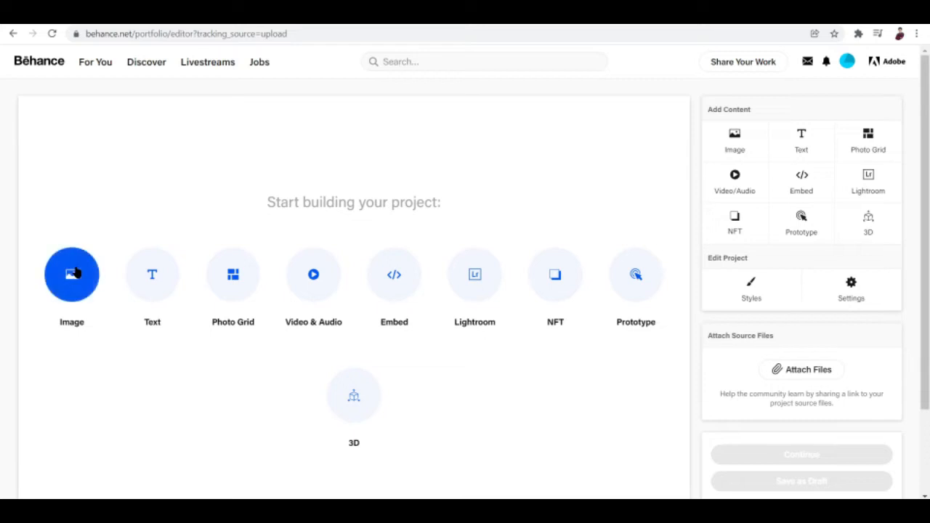
left_click(232, 275)
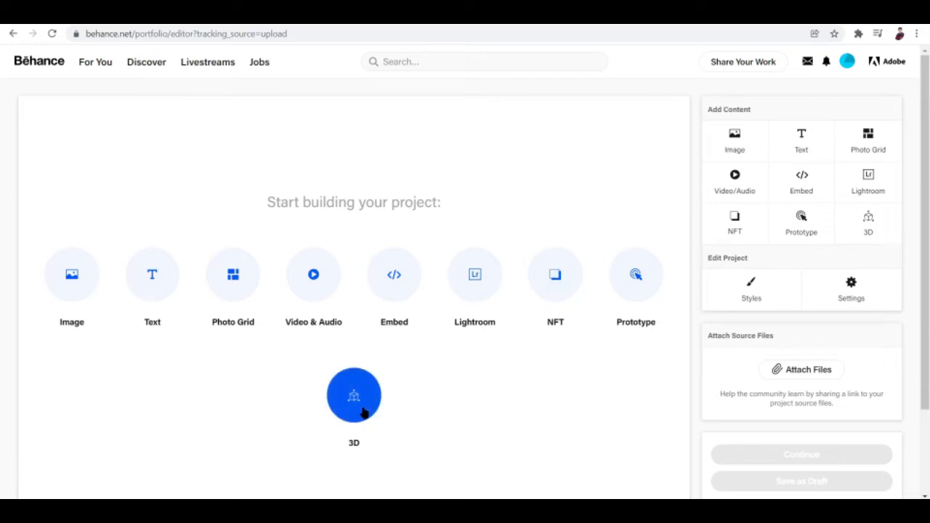
mouse_move(336, 227)
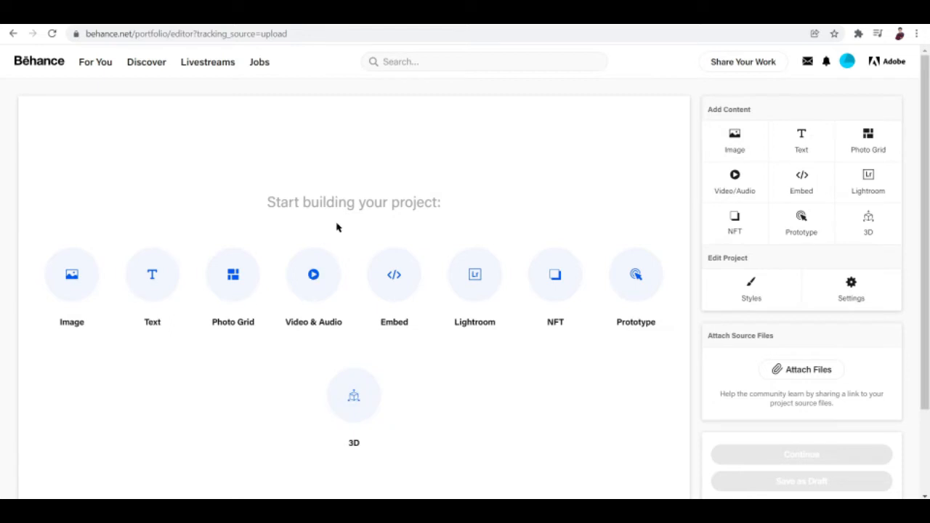
mouse_move(377, 178)
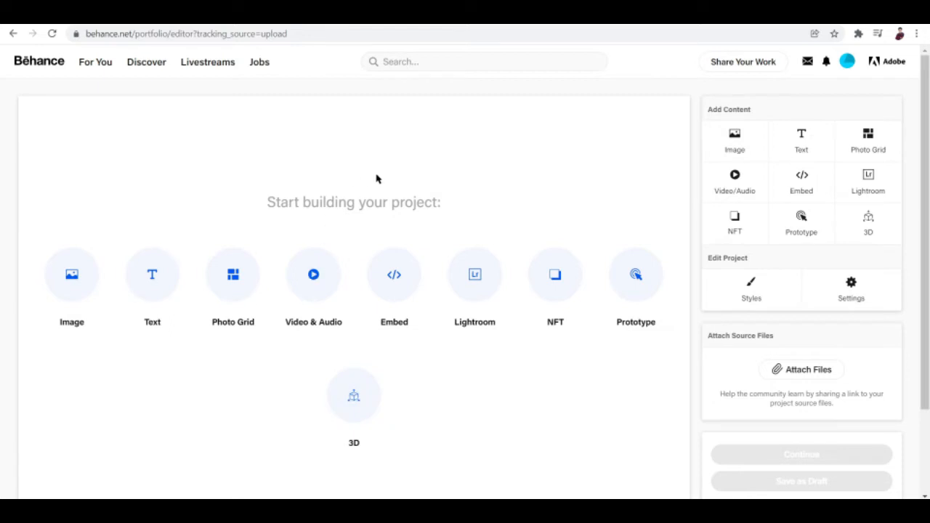
mouse_move(418, 169)
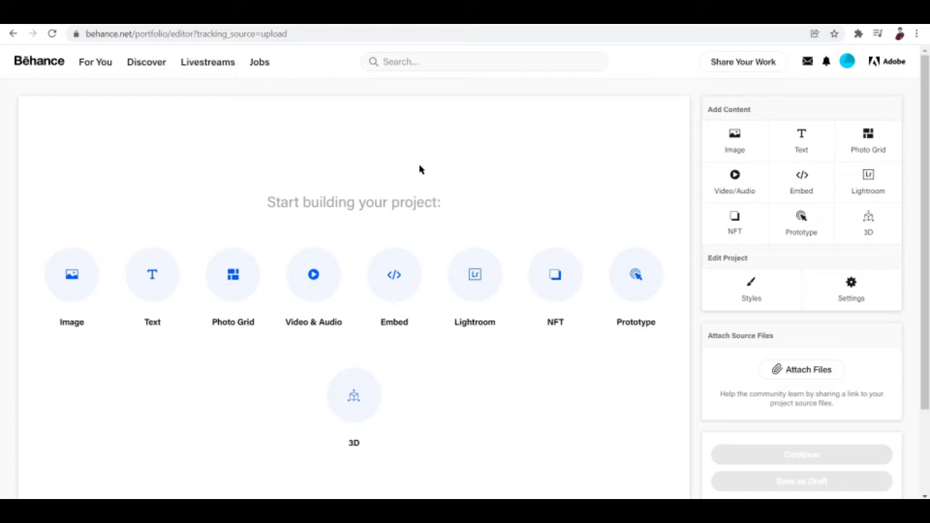
mouse_move(375, 205)
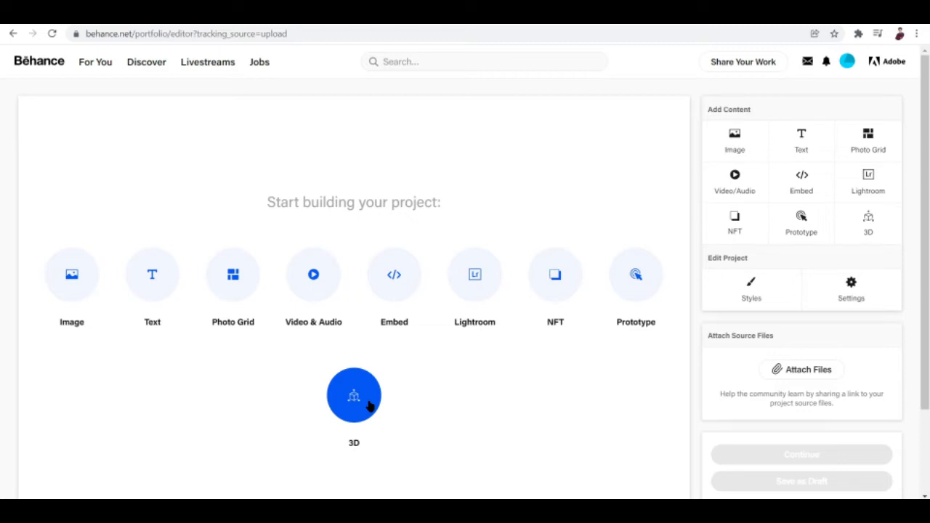
mouse_move(539, 152)
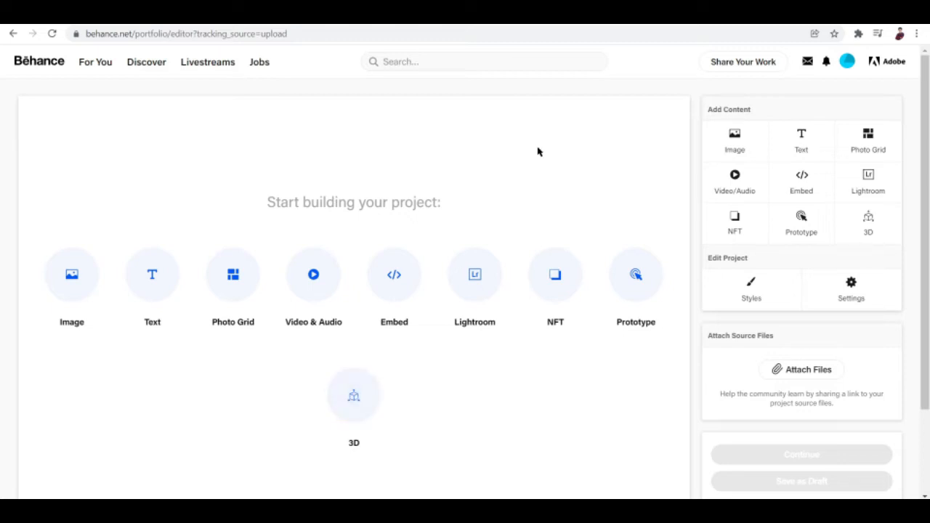
mouse_move(273, 214)
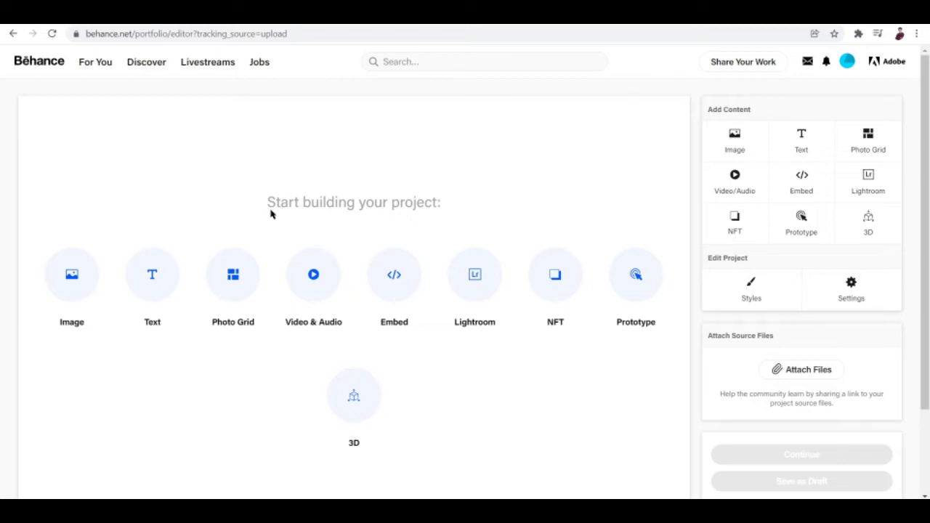
left_click(232, 274)
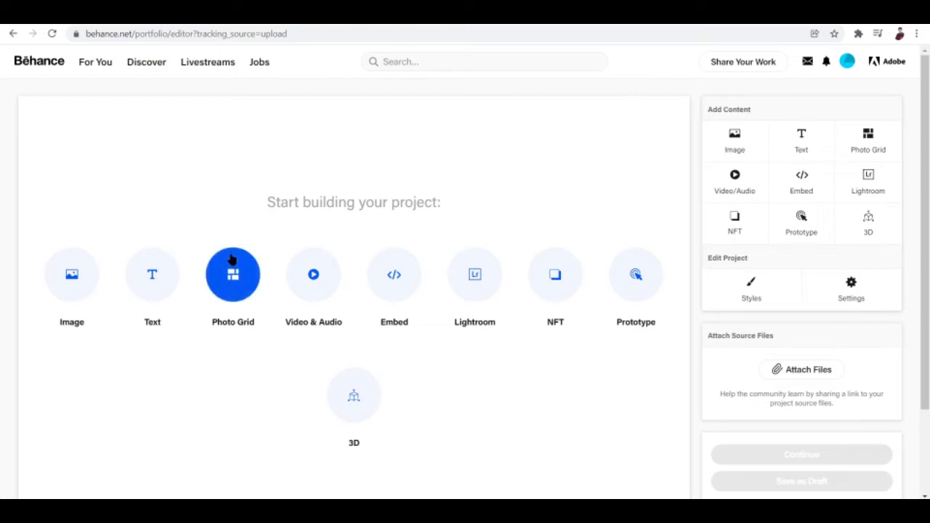
left_click(232, 274)
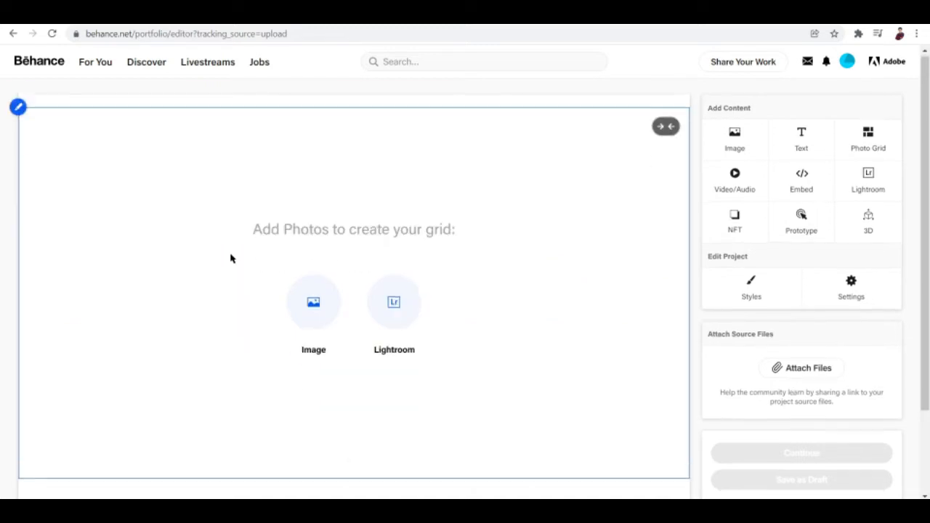
scroll("down", 3)
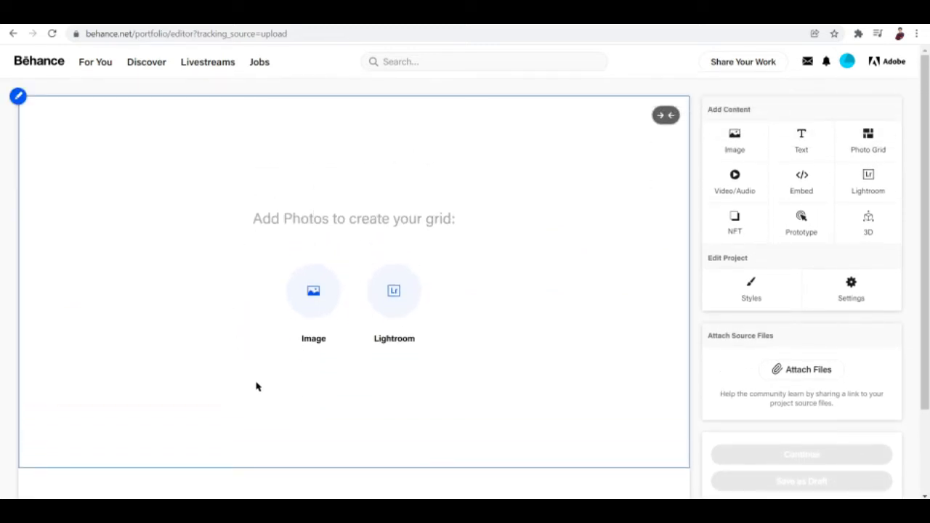
mouse_move(354, 336)
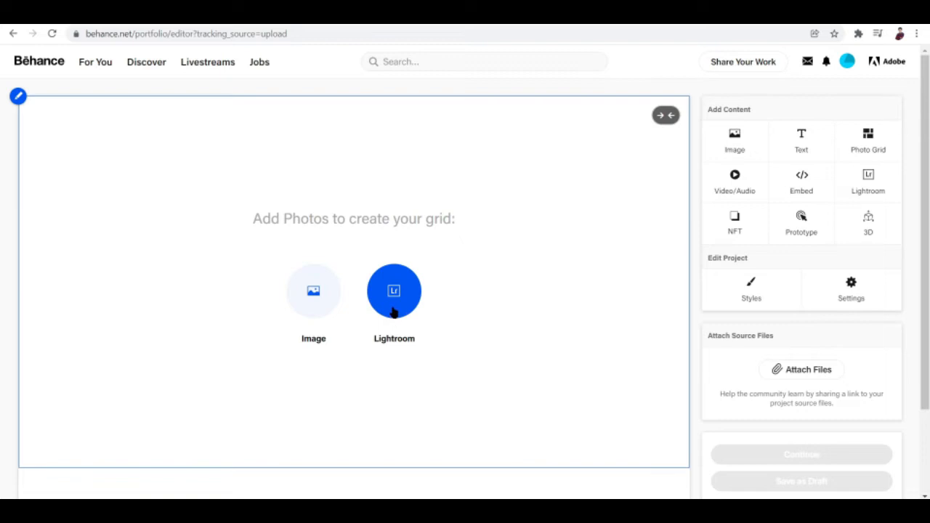
mouse_move(406, 304)
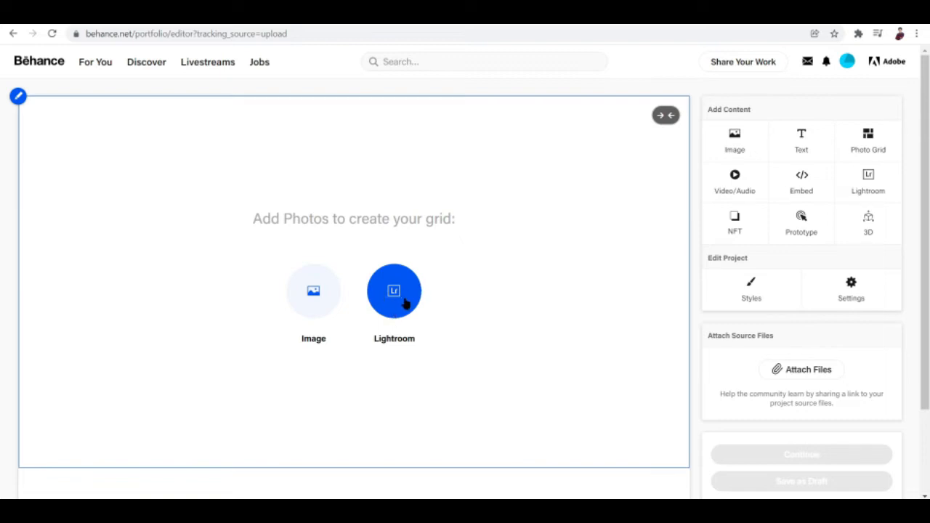
mouse_move(313, 290)
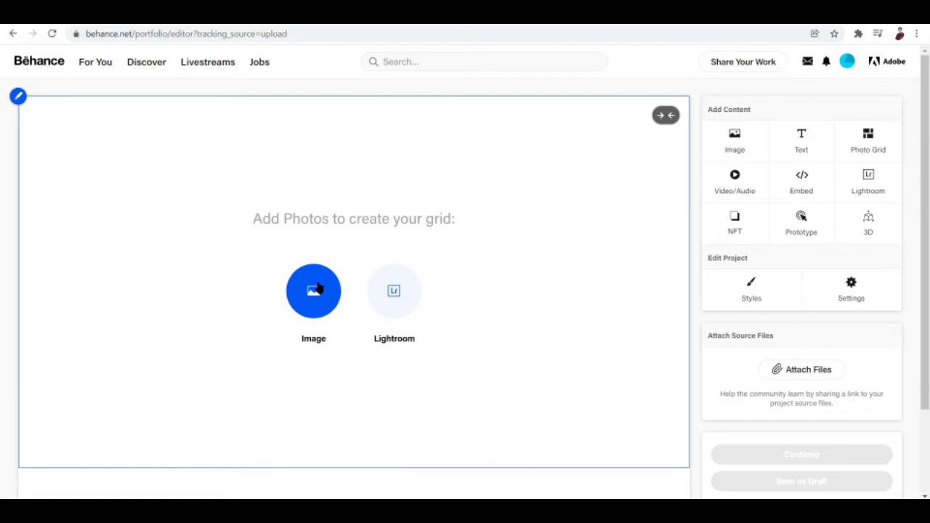
Step: Select the streetwear photos in Downloads\Portfolio, including the back-view shot, and open them
left_click(313, 291)
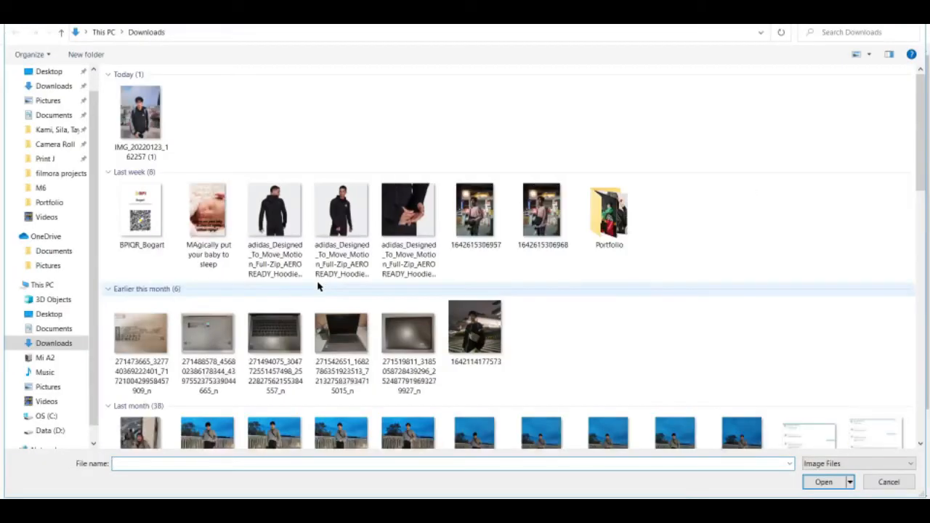
mouse_move(275, 218)
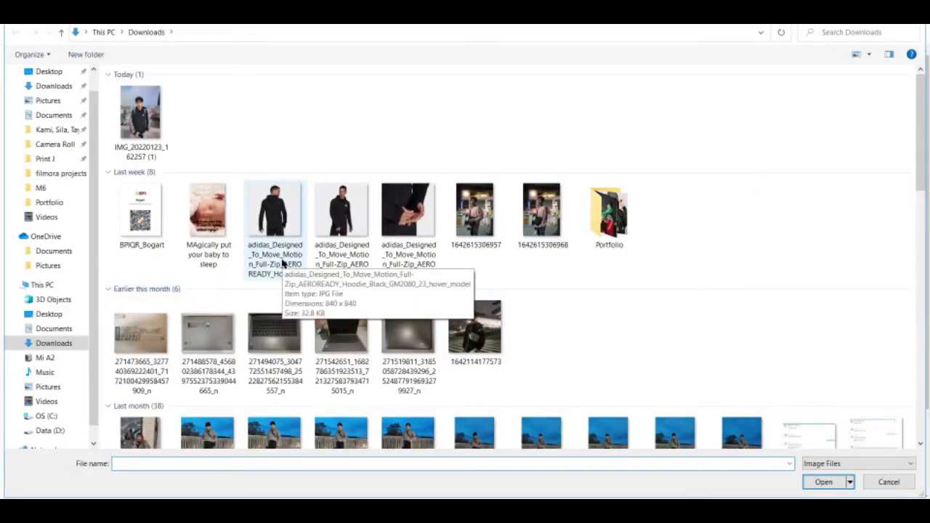
double_click(609, 211)
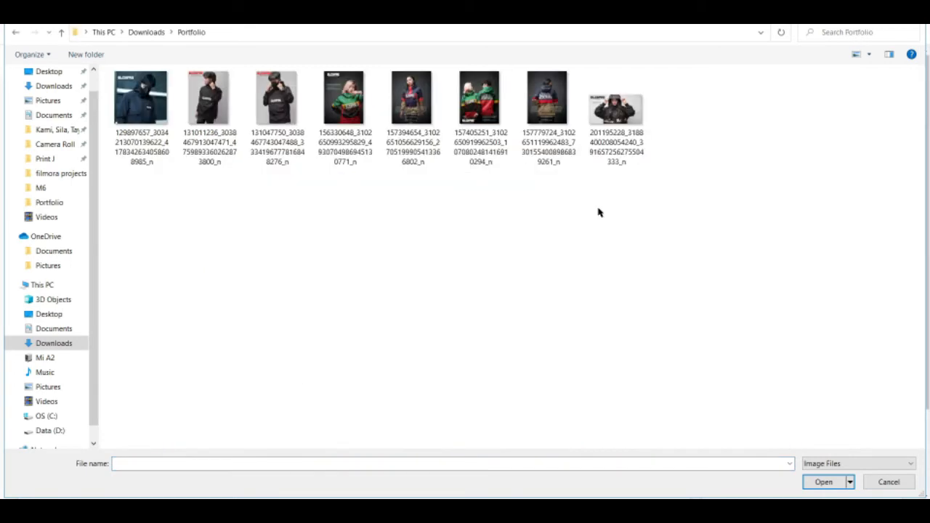
mouse_move(256, 229)
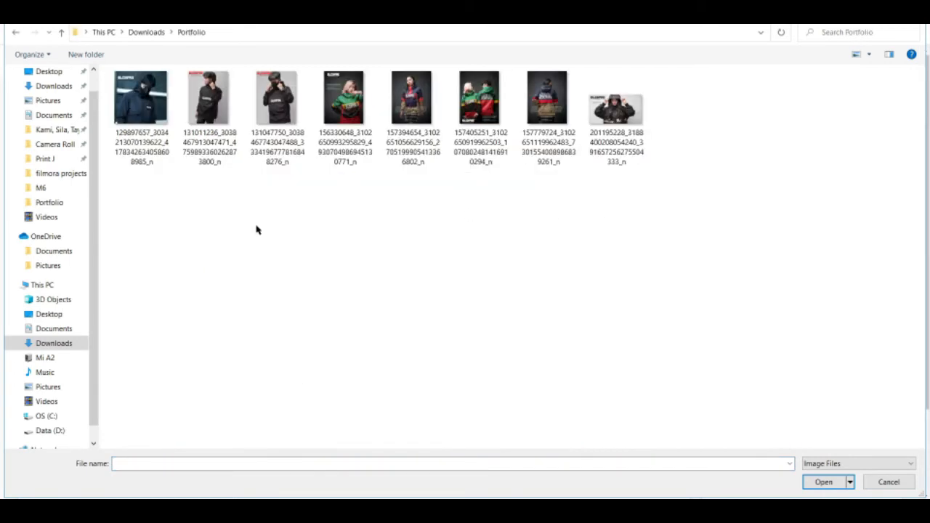
mouse_move(241, 192)
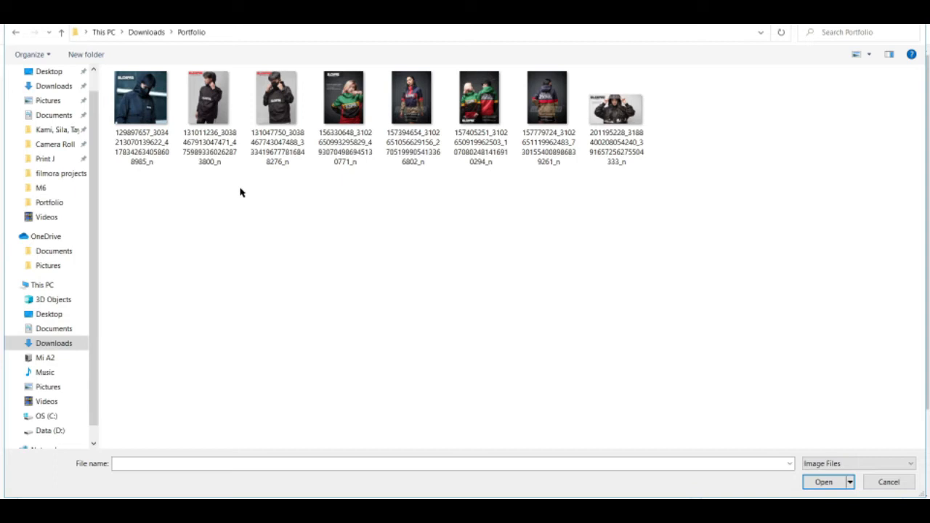
left_click(277, 98)
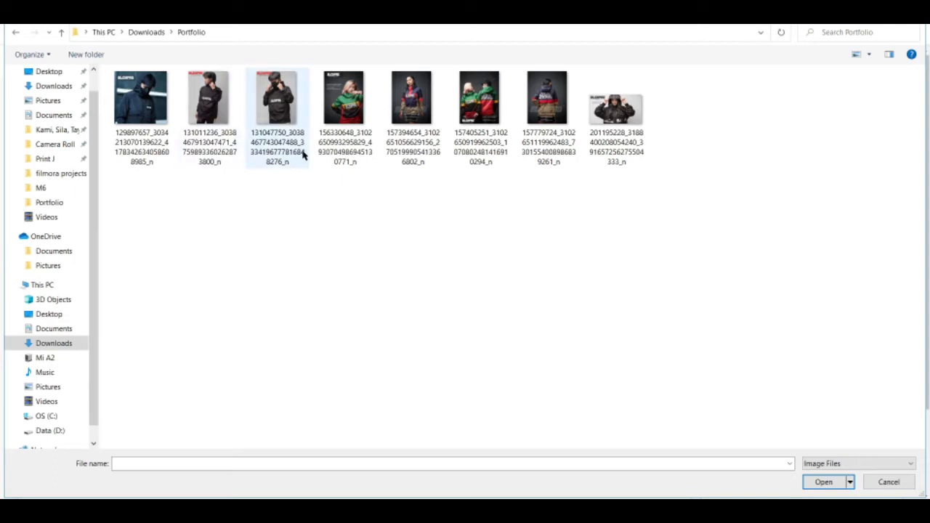
mouse_move(245, 115)
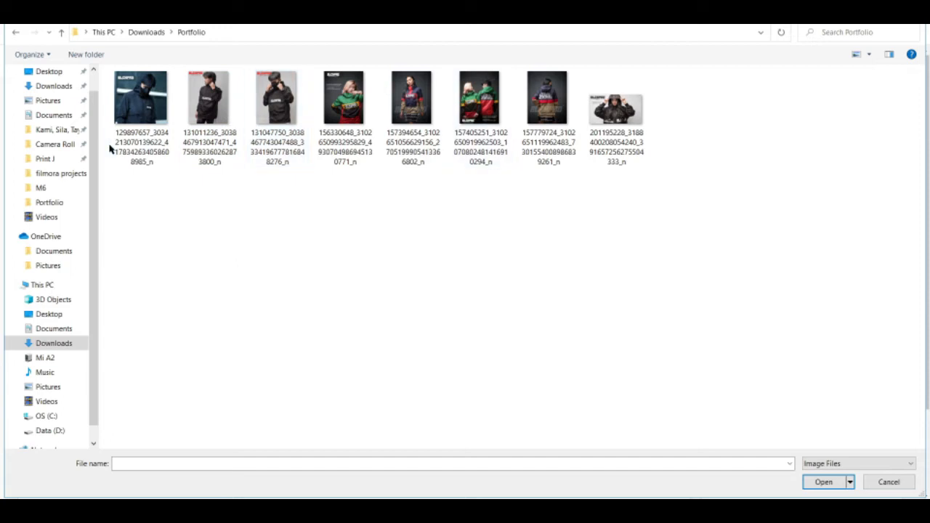
left_click(209, 98)
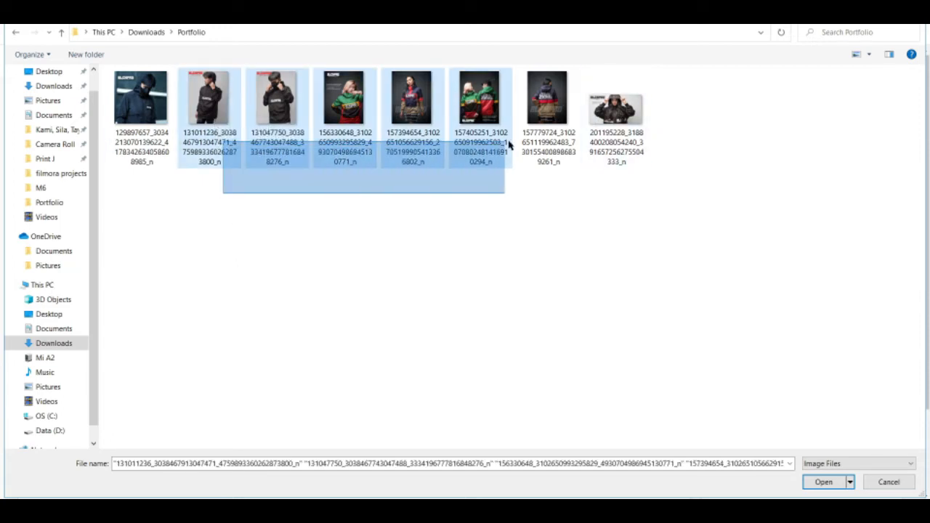
left_click(547, 98)
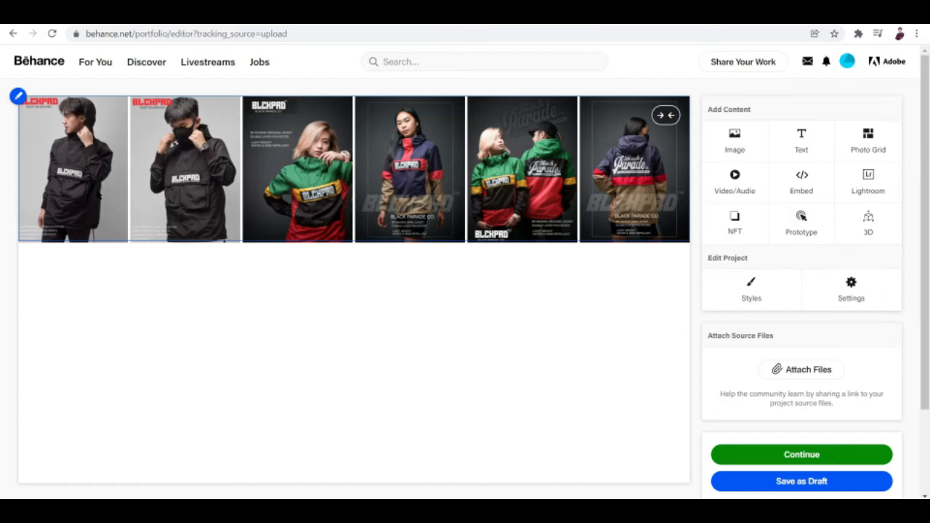
mouse_move(665, 115)
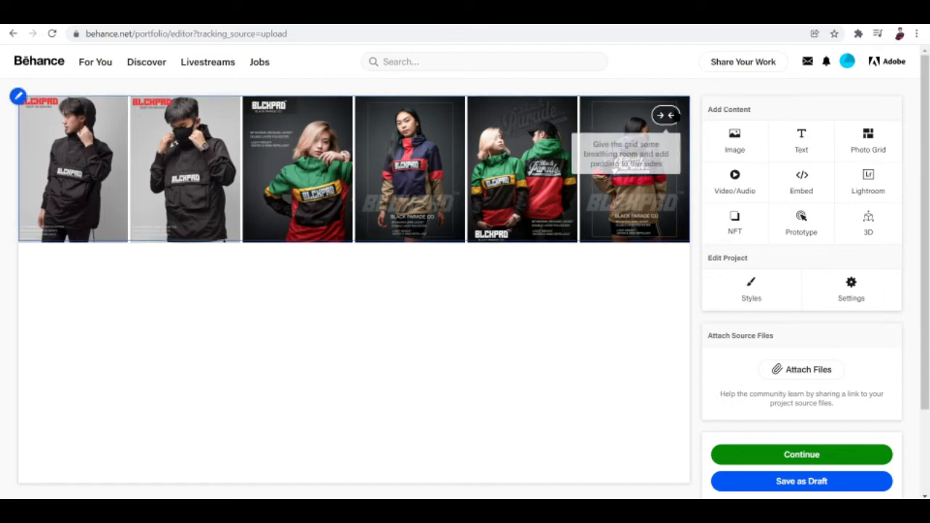
mouse_move(249, 186)
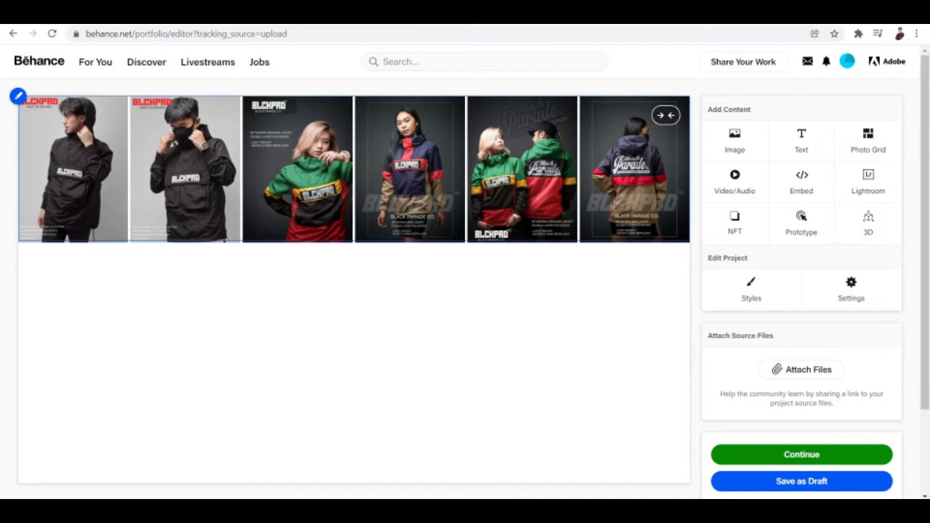
Step: Finish editing the six-photo grid and scroll to review it
left_click(202, 379)
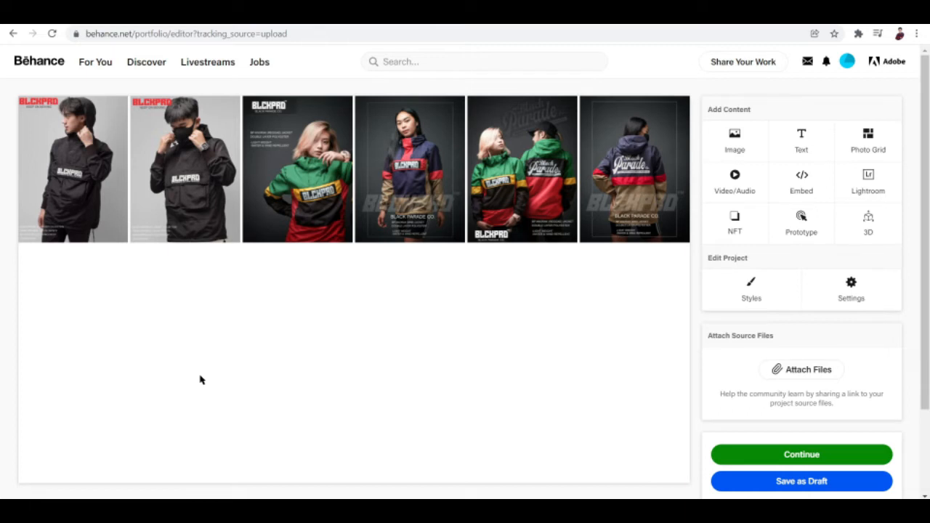
scroll("down", 3)
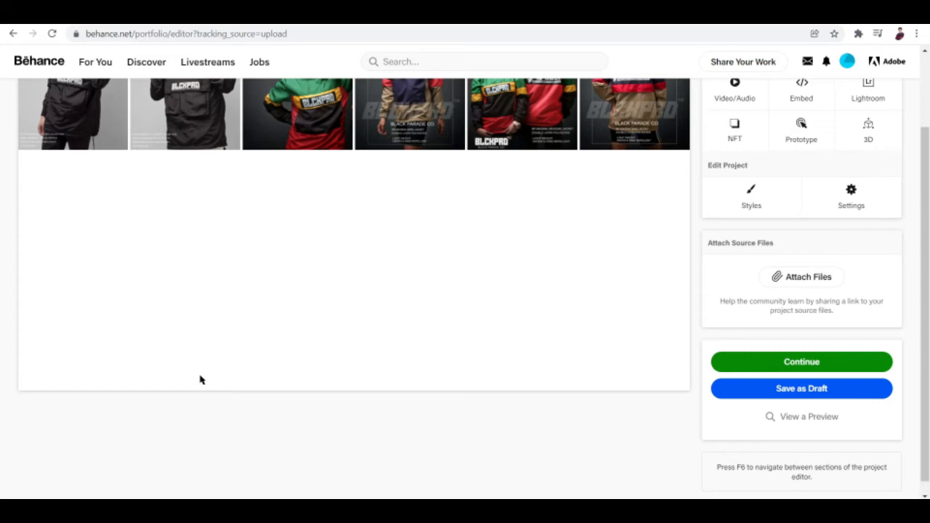
scroll("up", 3)
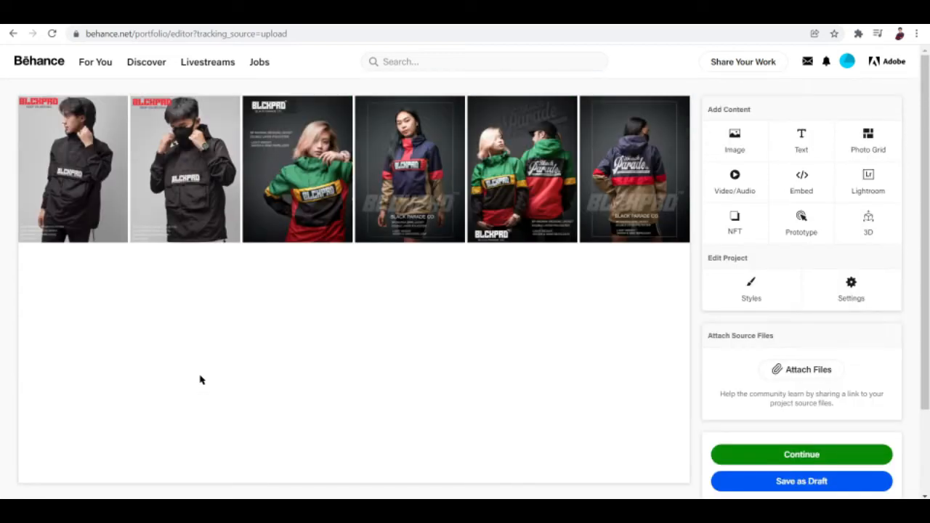
mouse_move(367, 351)
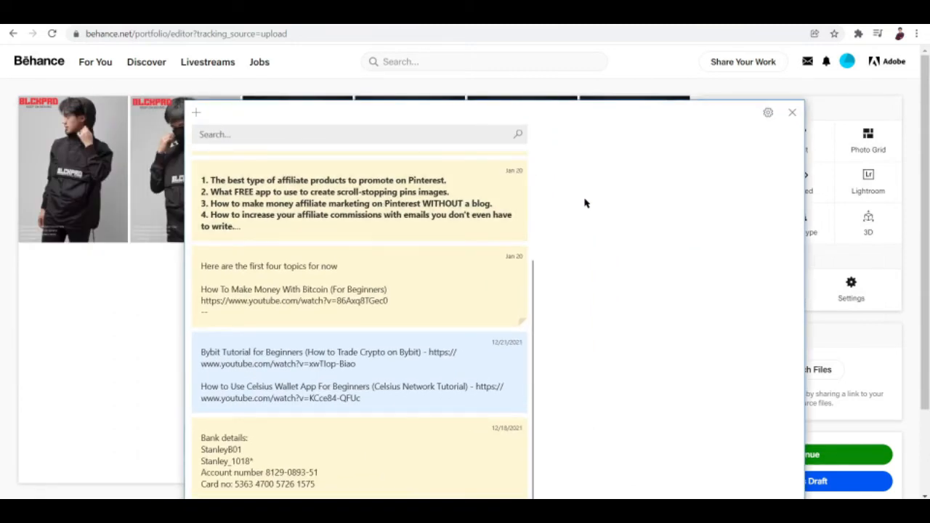
scroll("up", 3)
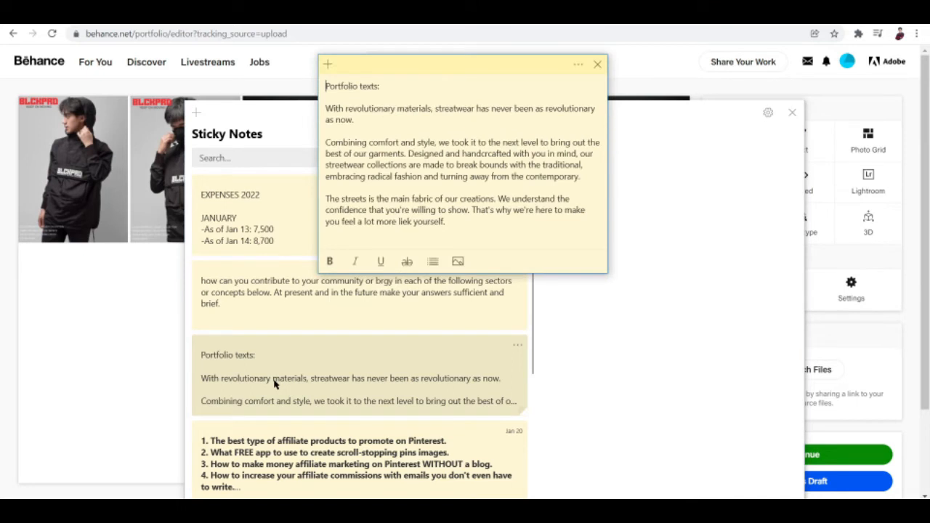
left_click_drag(461, 65, 601, 66)
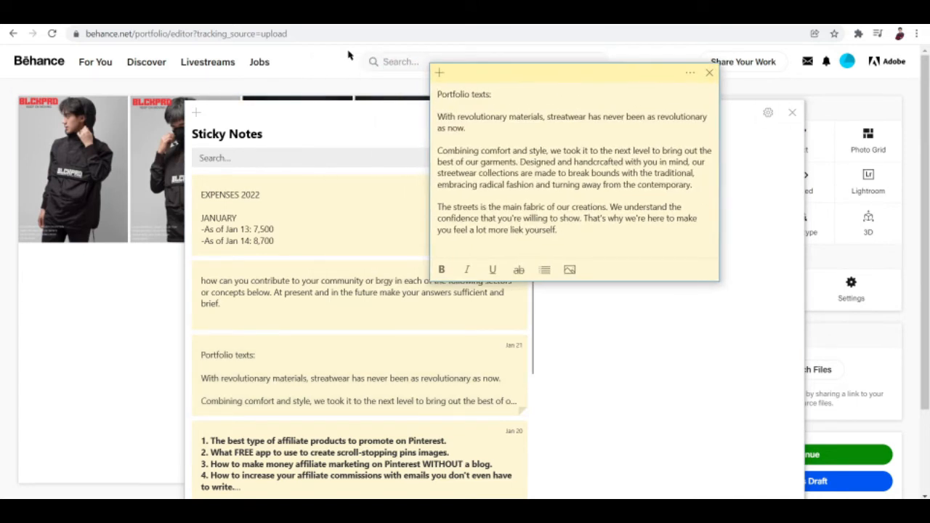
left_click(708, 72)
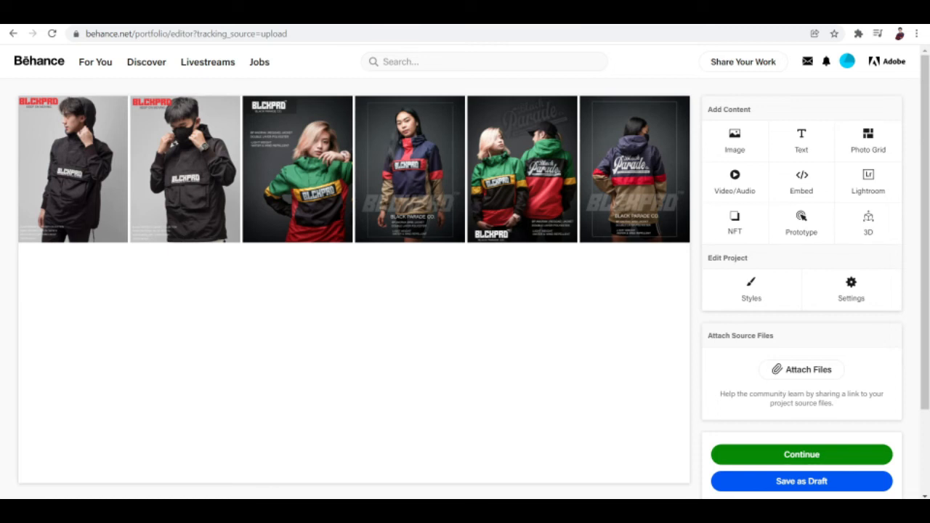
left_click(800, 141)
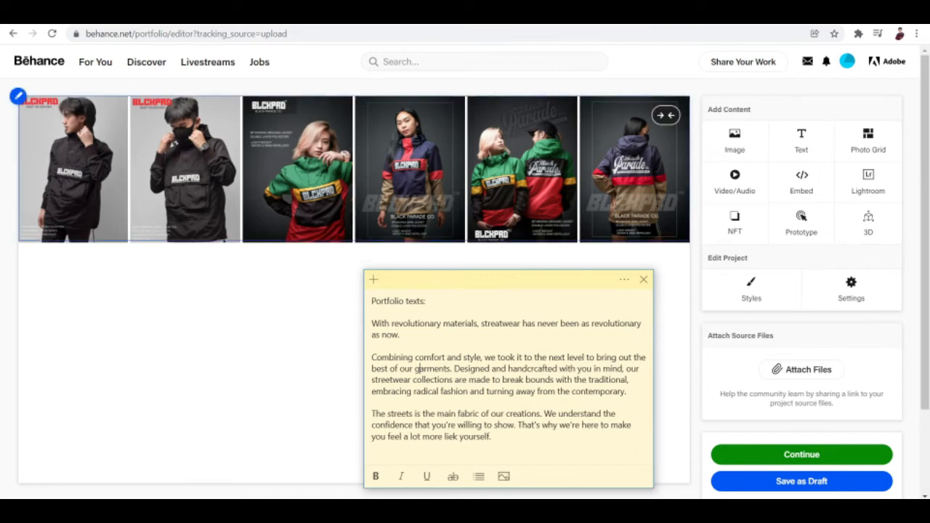
left_click(642, 279)
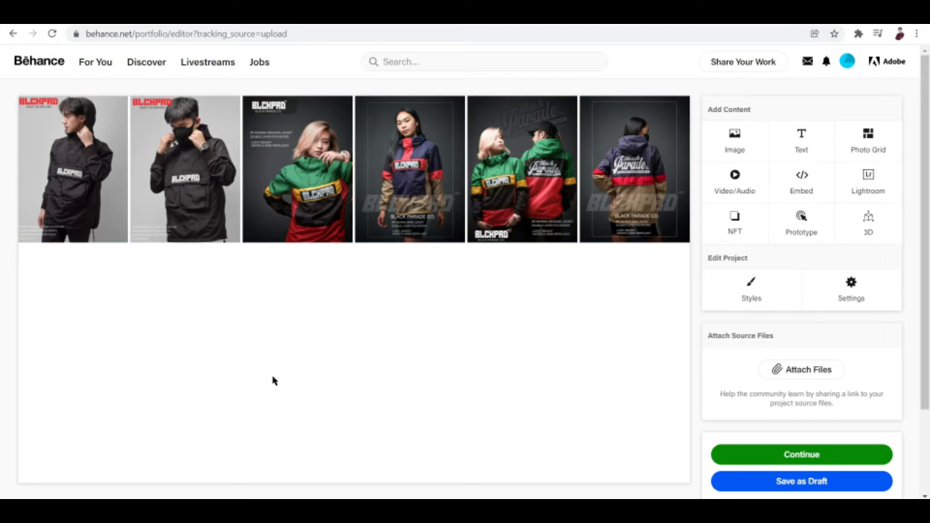
mouse_move(304, 394)
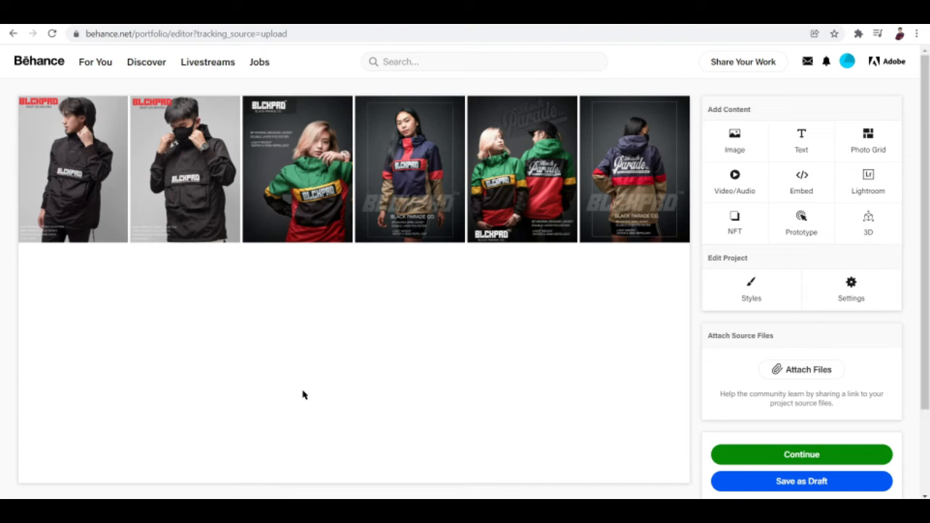
Step: Add a text block below the grid holding the streetwear paragraph from the sticky note
scroll("down", 3)
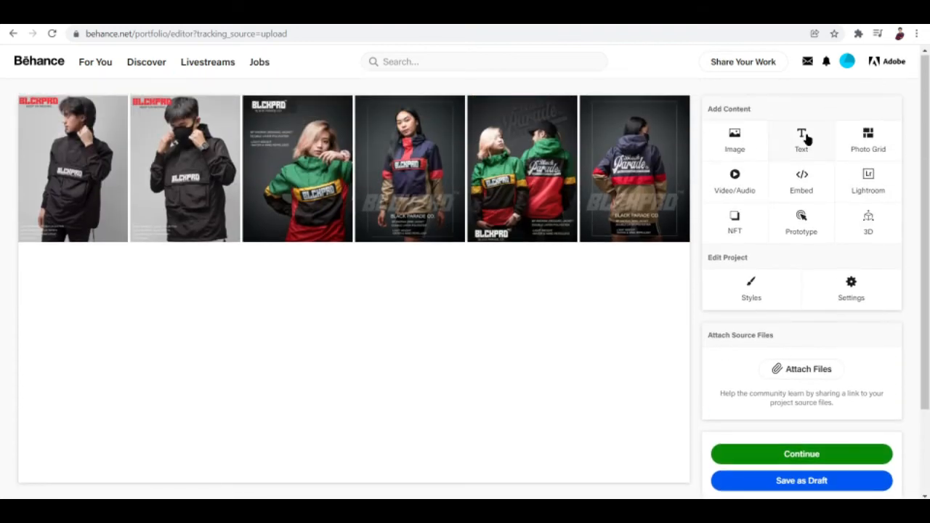
left_click(800, 138)
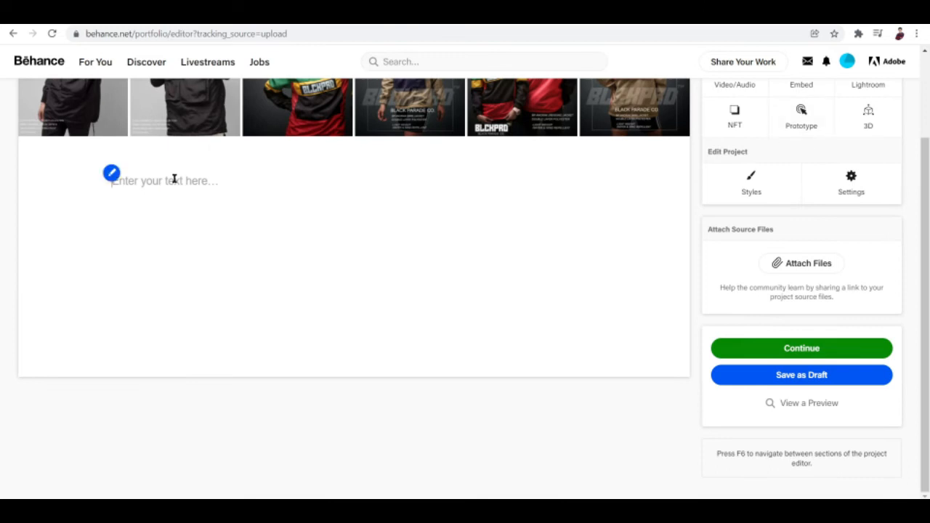
scroll("up", 3)
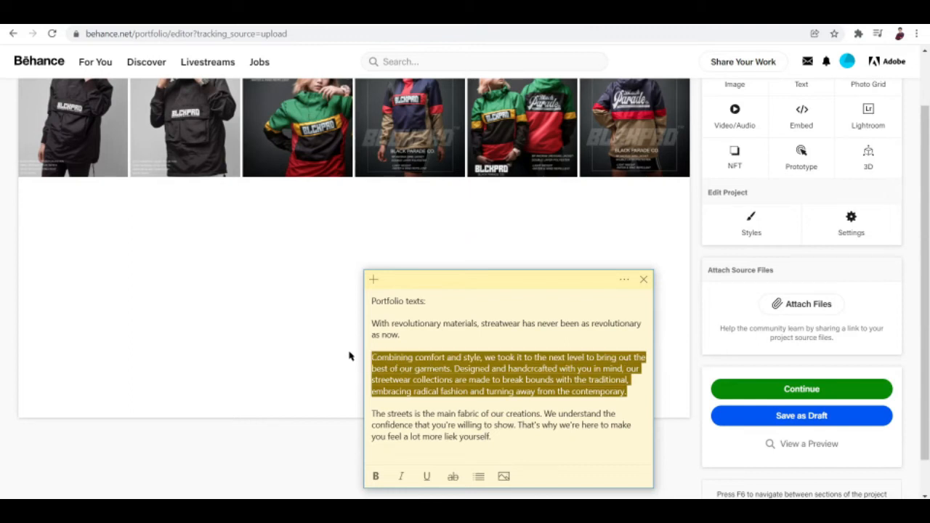
left_click(642, 279)
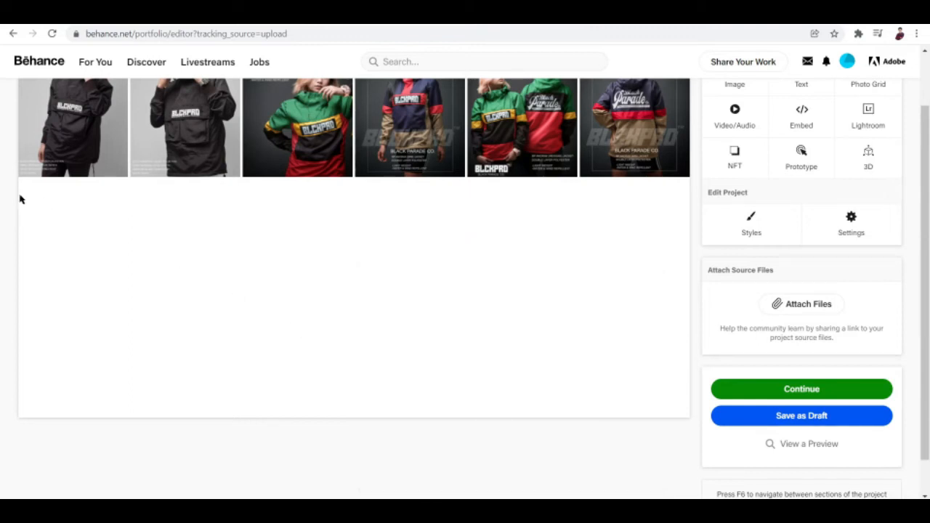
mouse_move(838, 138)
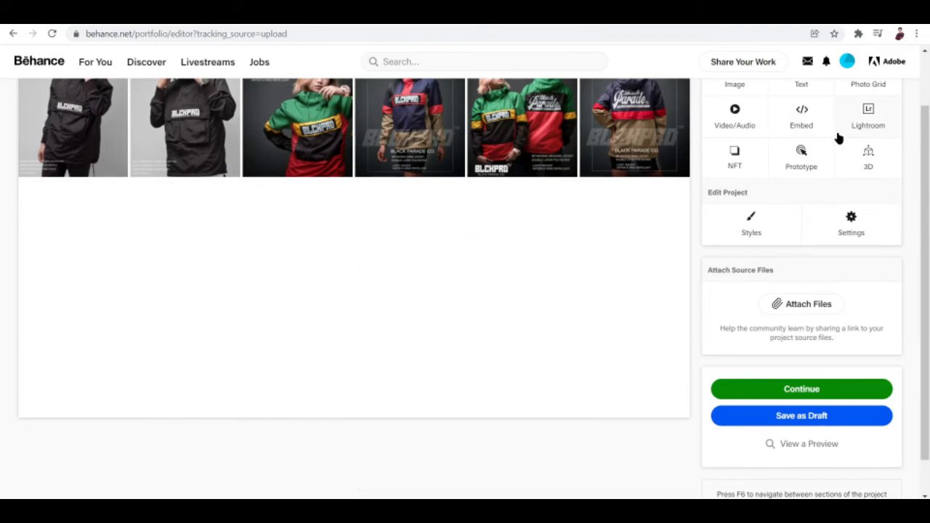
left_click(800, 84)
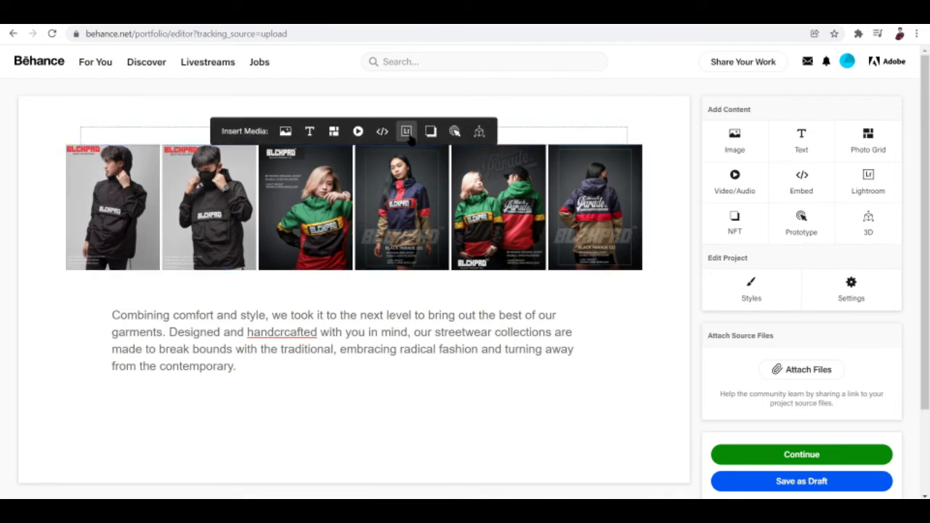
scroll("down", 3)
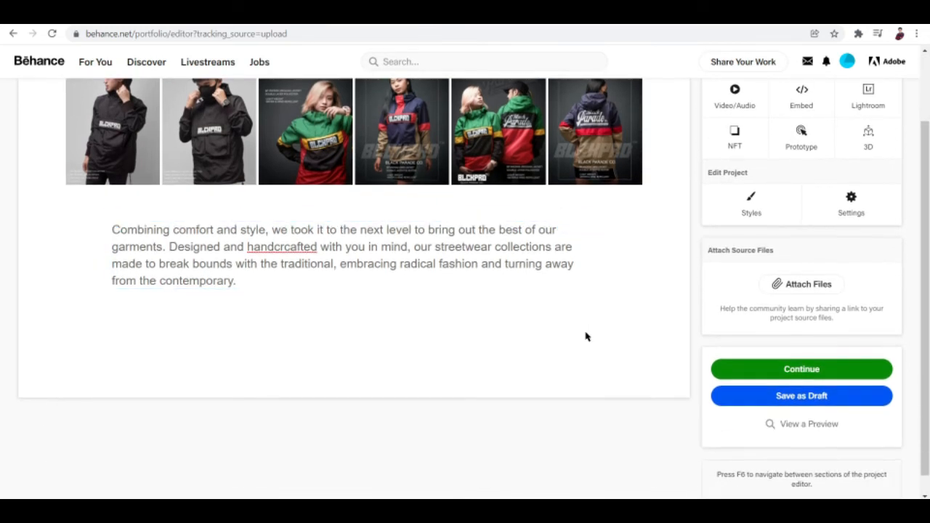
scroll("down", 3)
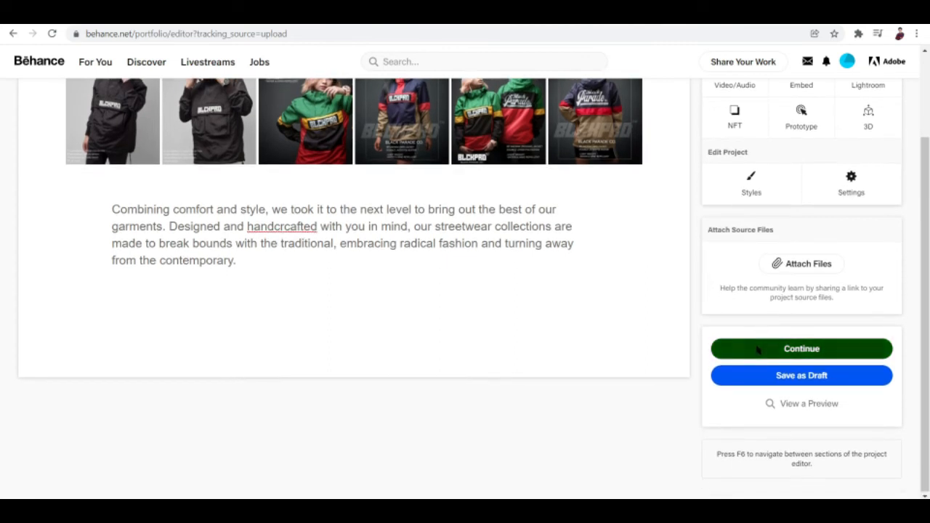
Step: Tick Photography, Fashion and Advertising as categories in publish settings, unticking Graphic Design
left_click(801, 348)
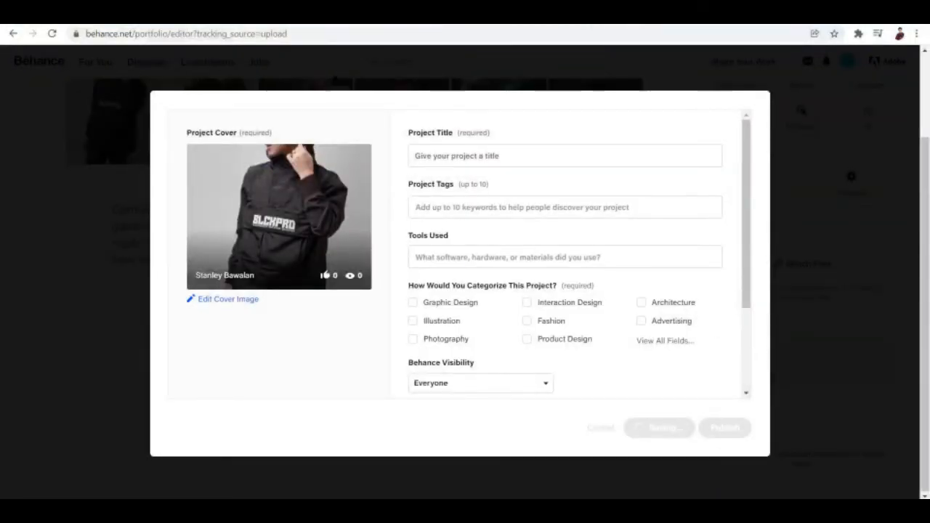
left_click(564, 156)
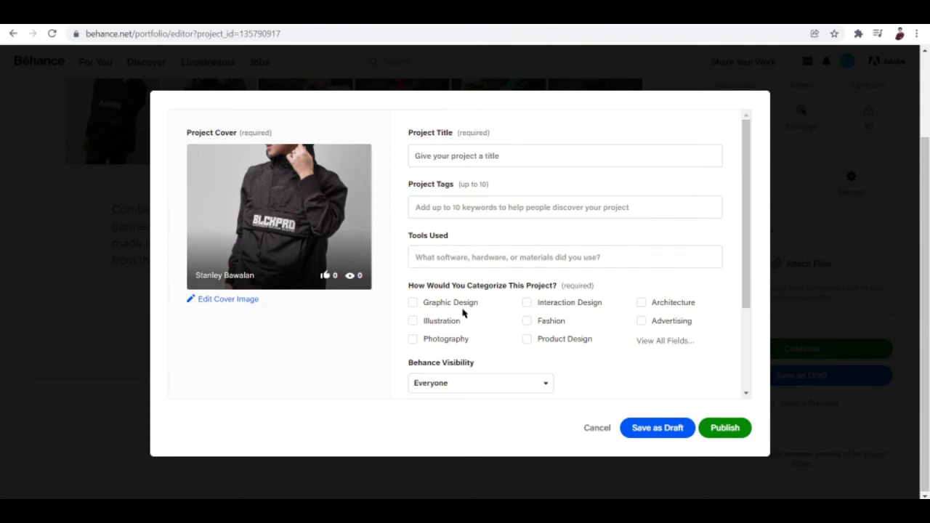
mouse_move(452, 305)
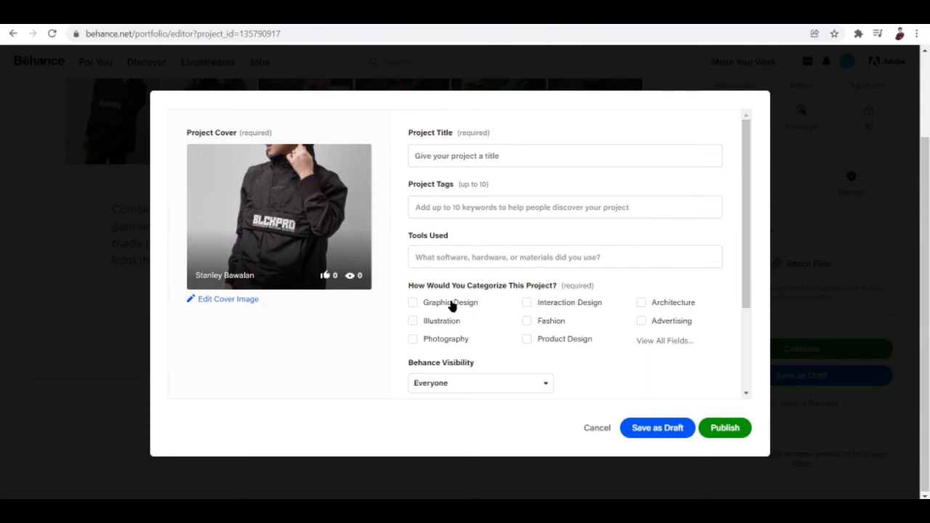
mouse_move(448, 329)
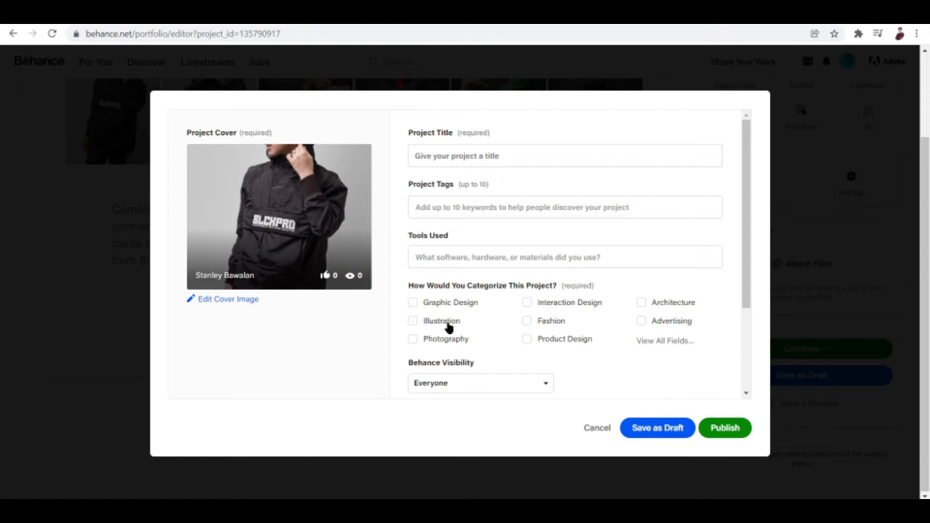
mouse_move(456, 345)
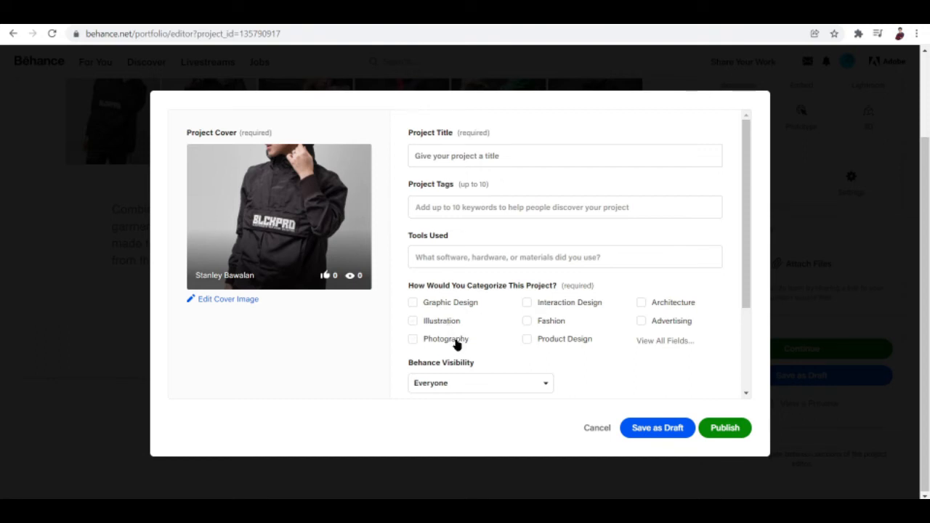
left_click(413, 338)
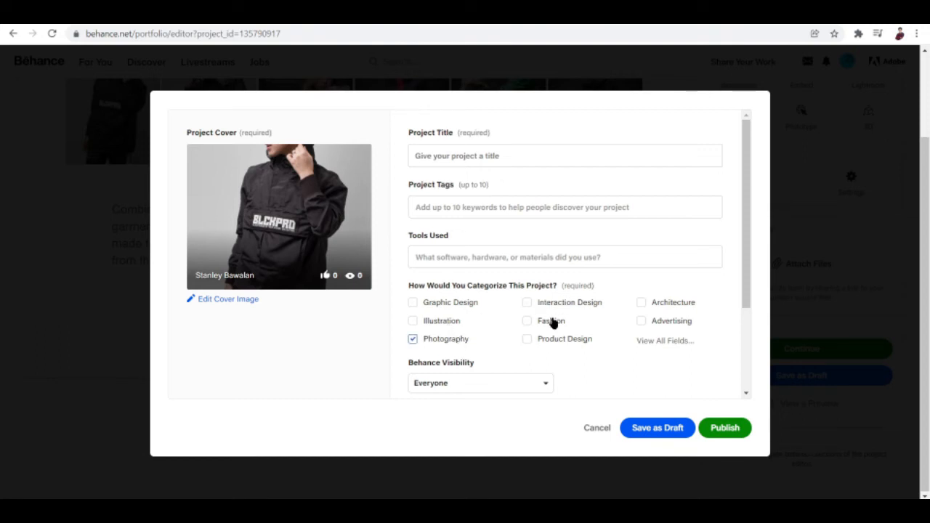
left_click(527, 320)
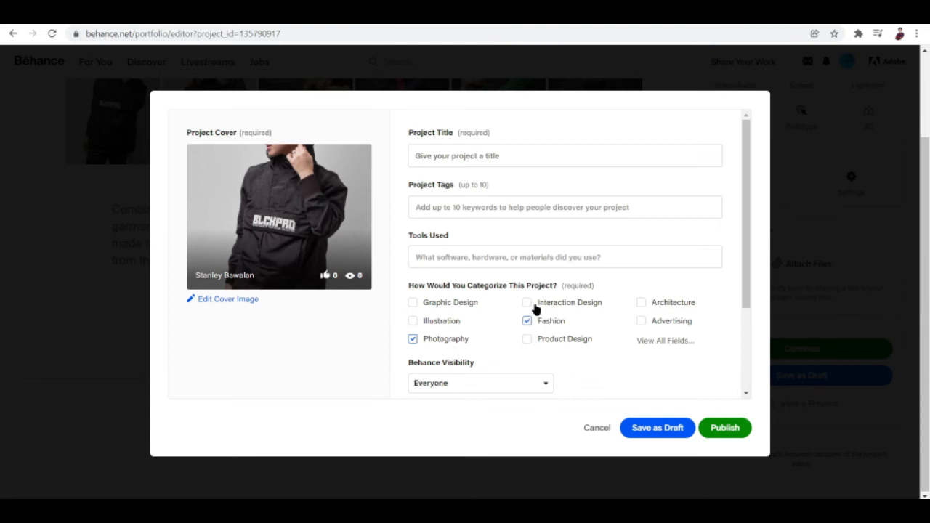
mouse_move(641, 327)
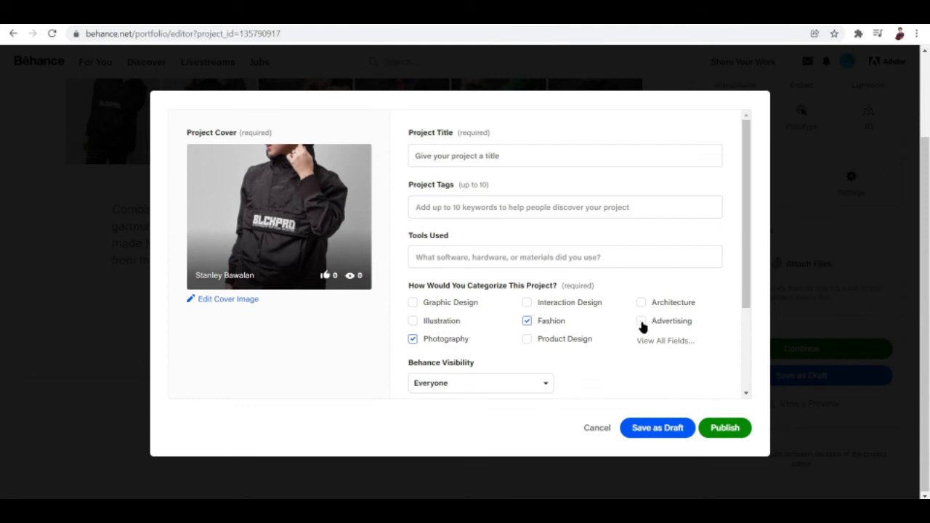
left_click(641, 321)
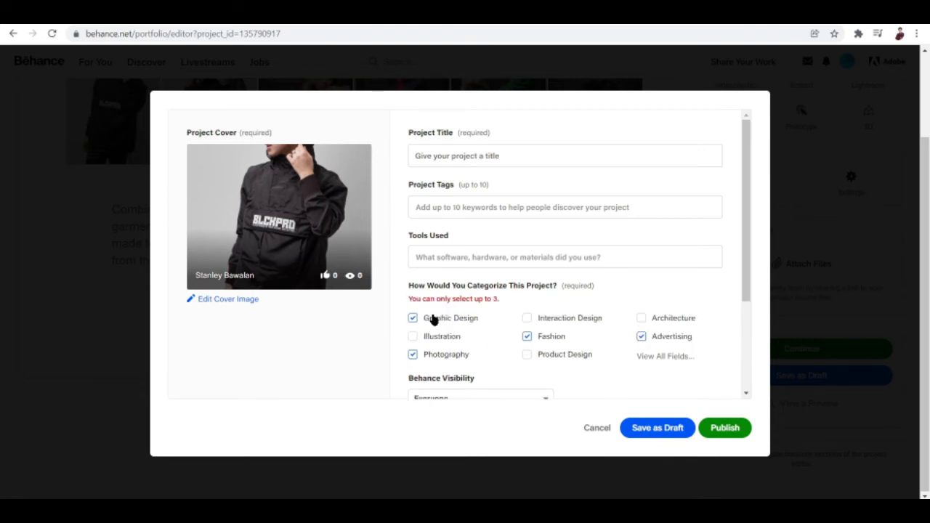
left_click(412, 318)
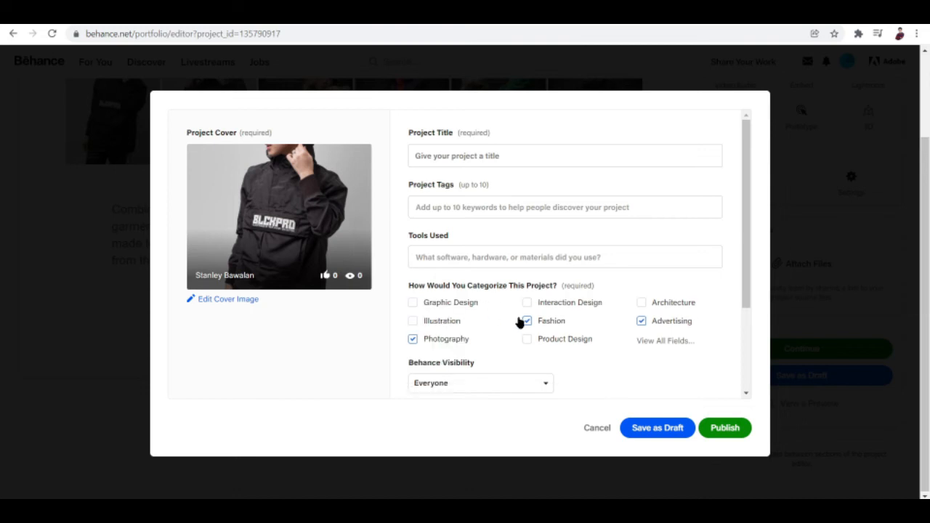
scroll("down", 3)
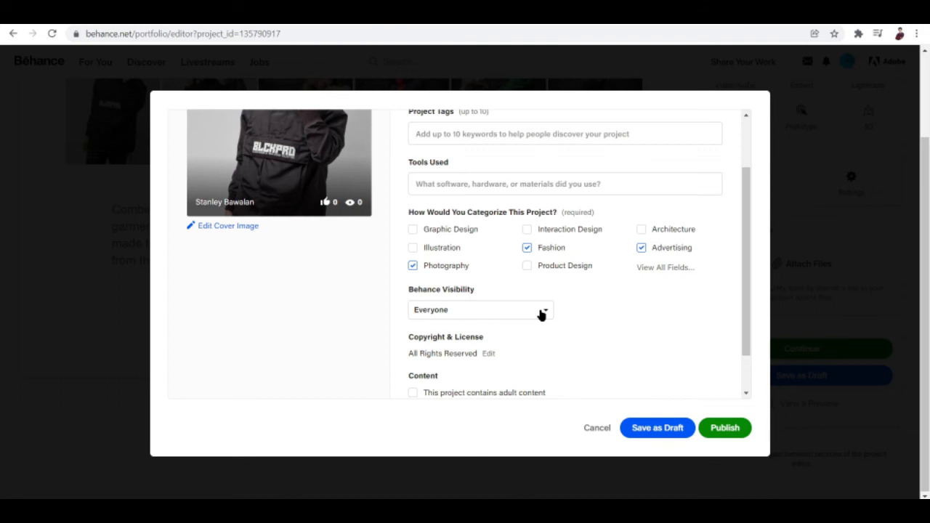
mouse_move(634, 395)
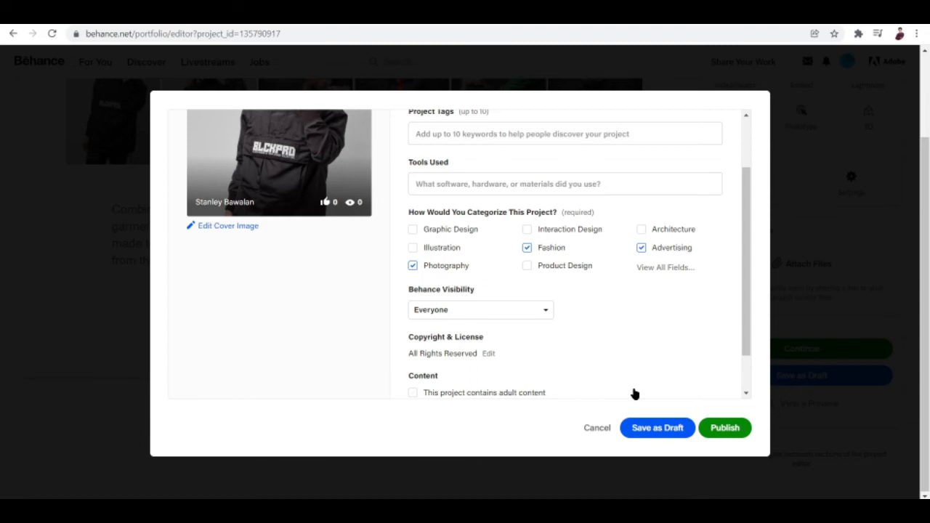
mouse_move(685, 449)
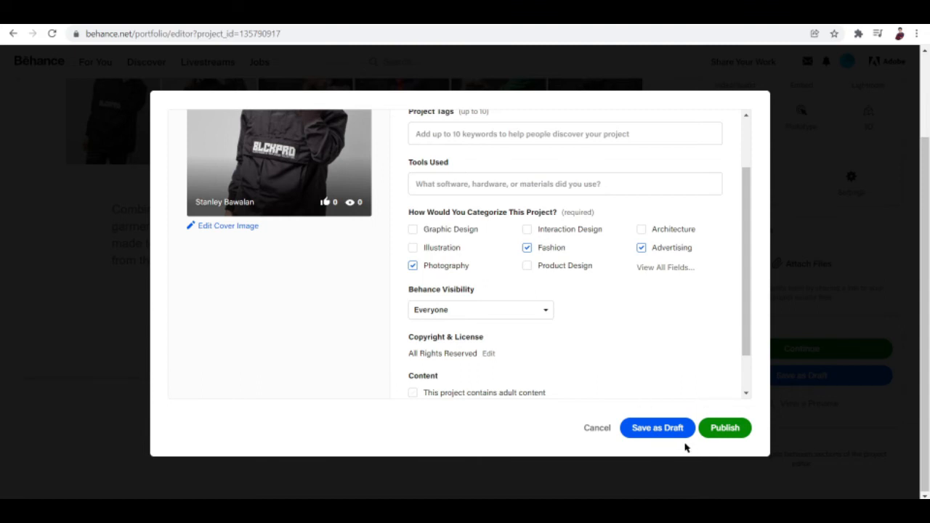
mouse_move(801, 267)
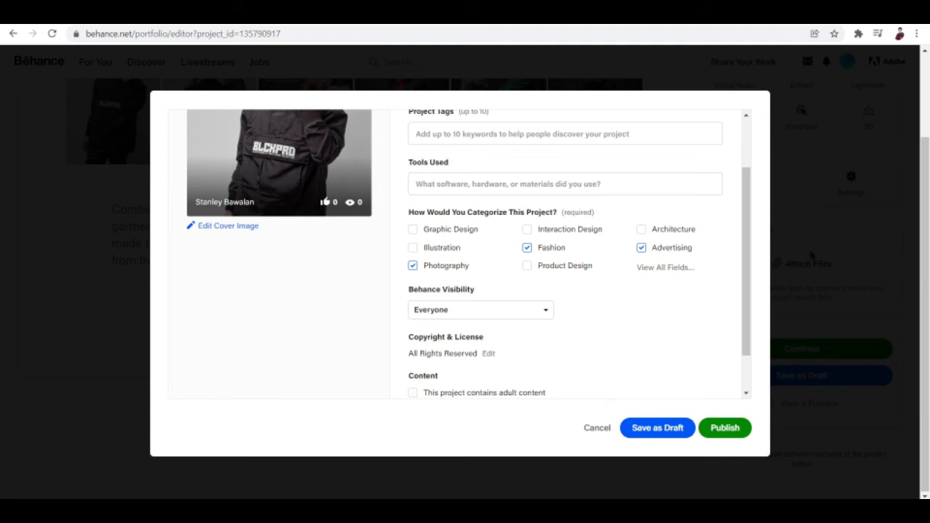
mouse_move(799, 209)
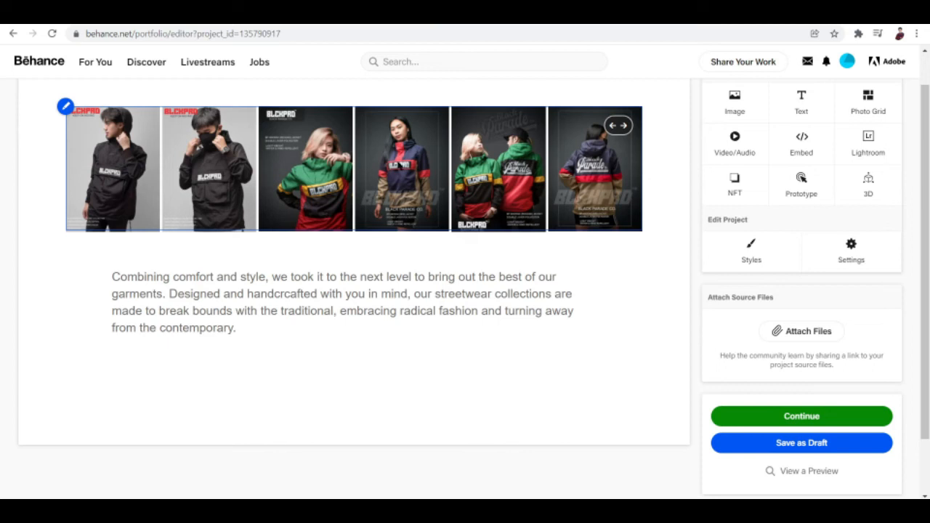
scroll("down", 3)
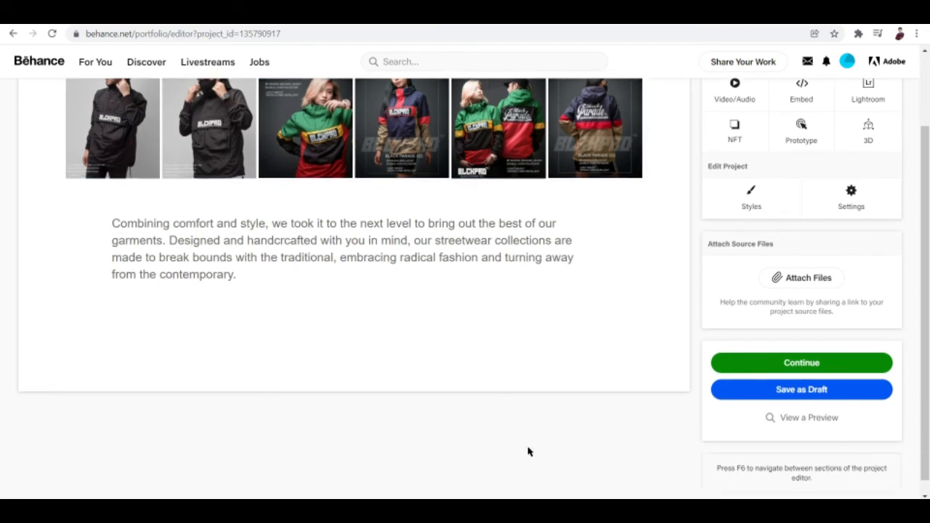
scroll("up", 3)
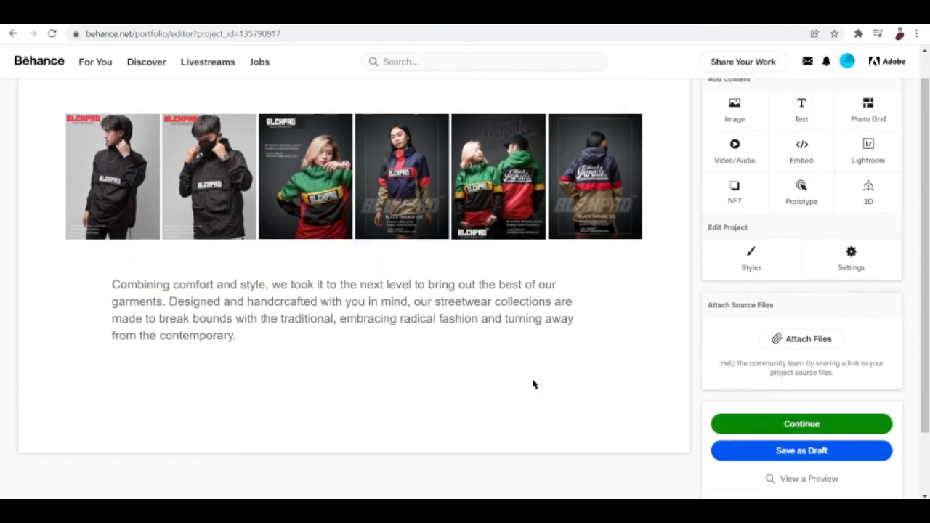
scroll("up", 3)
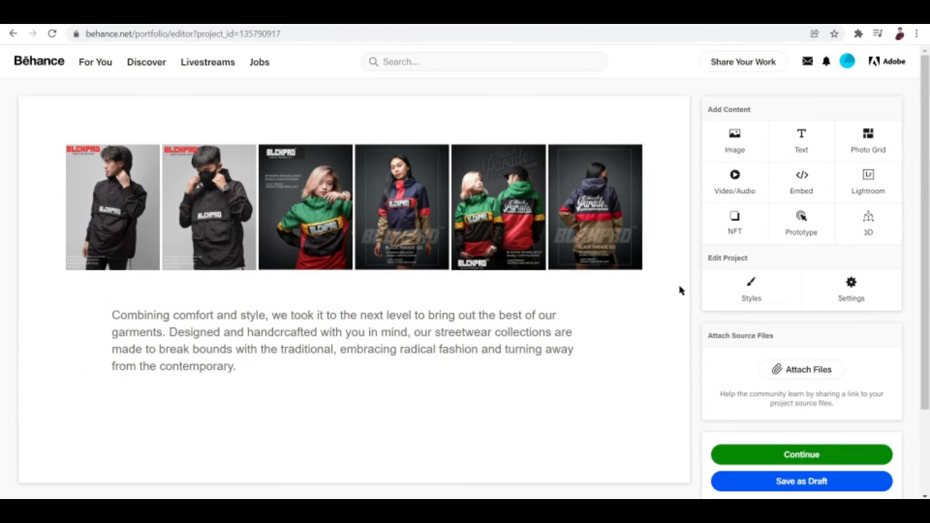
mouse_move(615, 122)
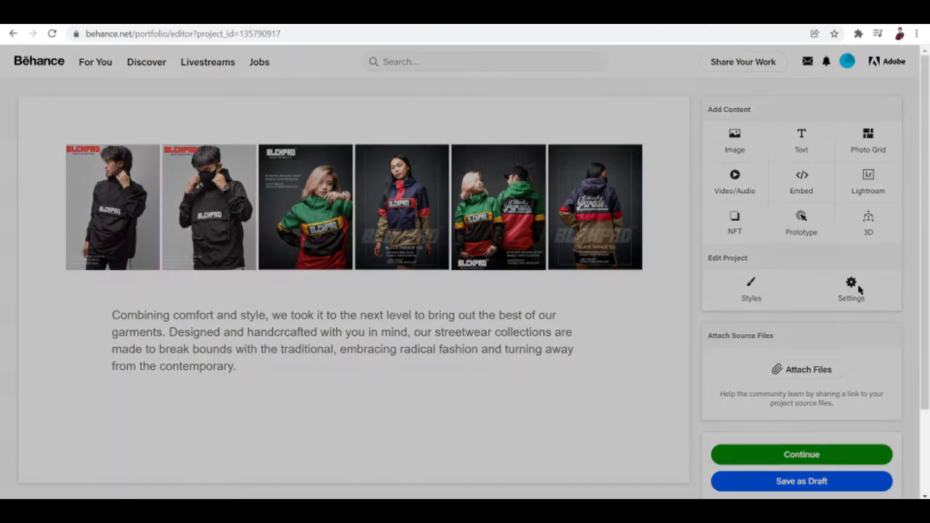
left_click(800, 454)
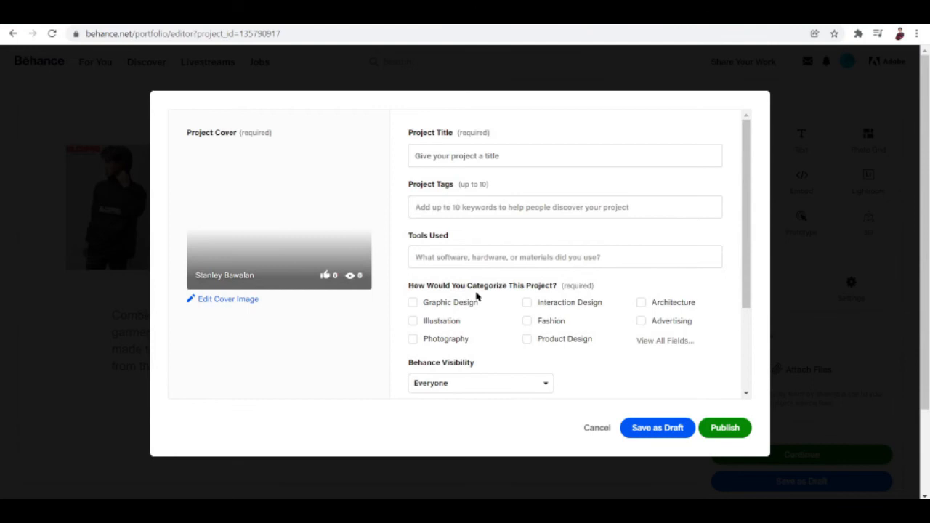
left_click(597, 427)
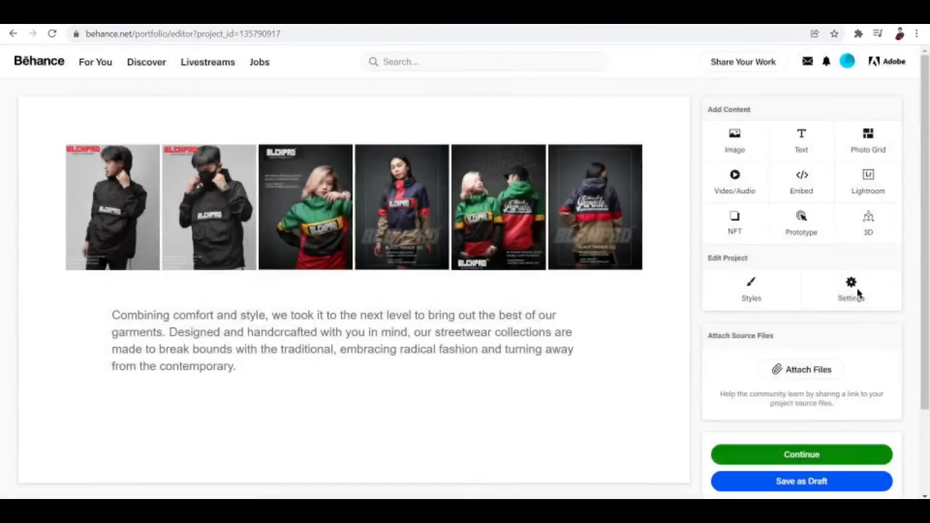
mouse_move(793, 481)
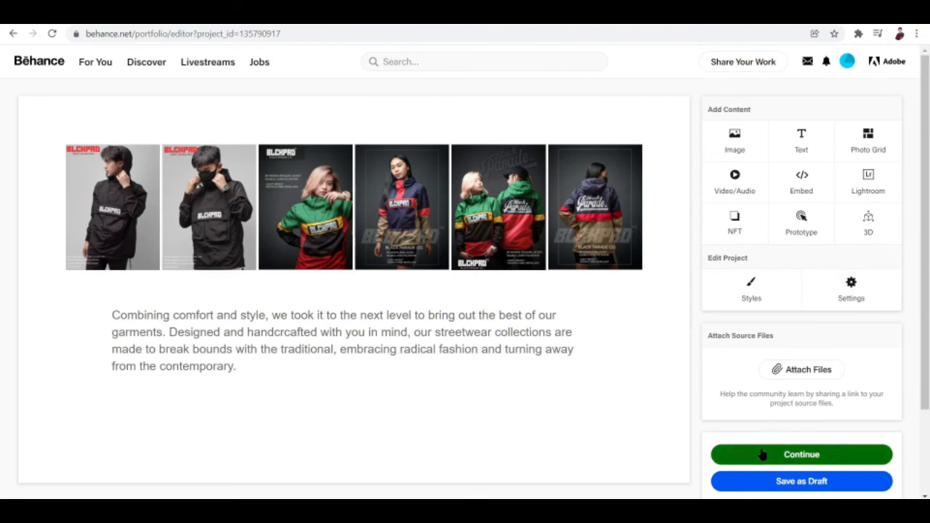
left_click(801, 454)
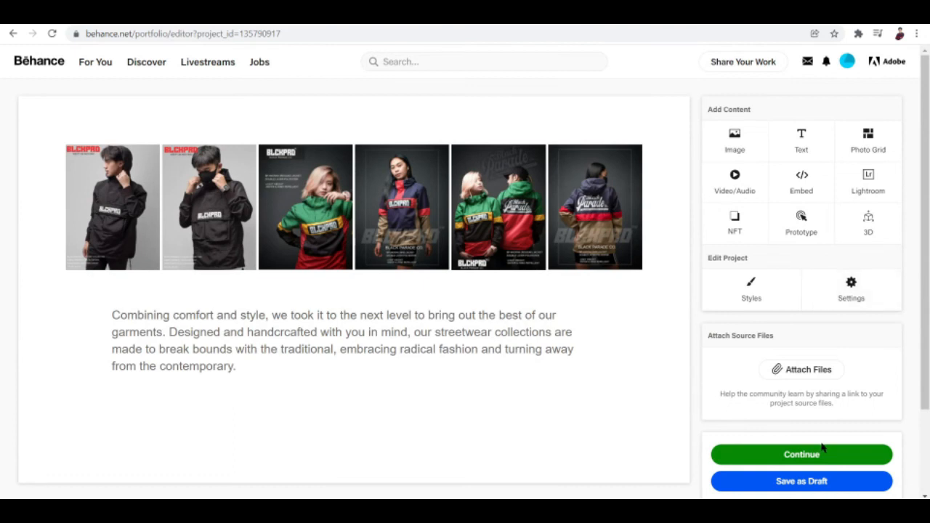
Step: Reopen the publish dialog and enter the title 'Blackparade Photoshoot'
left_click(801, 454)
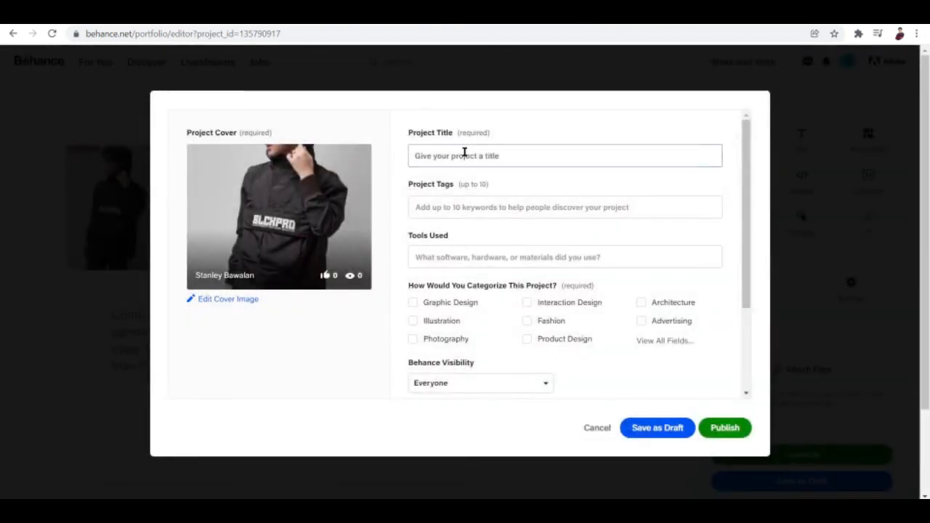
left_click(564, 155)
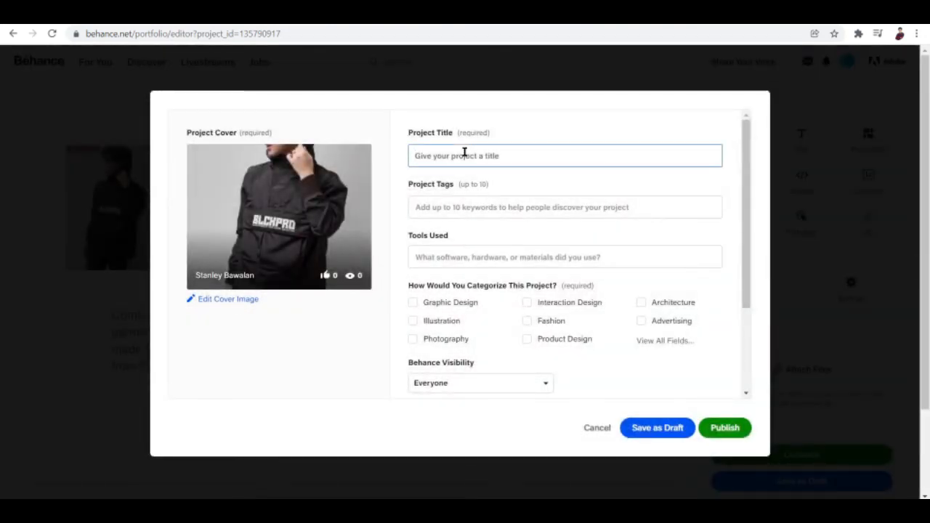
type("Blackparade")
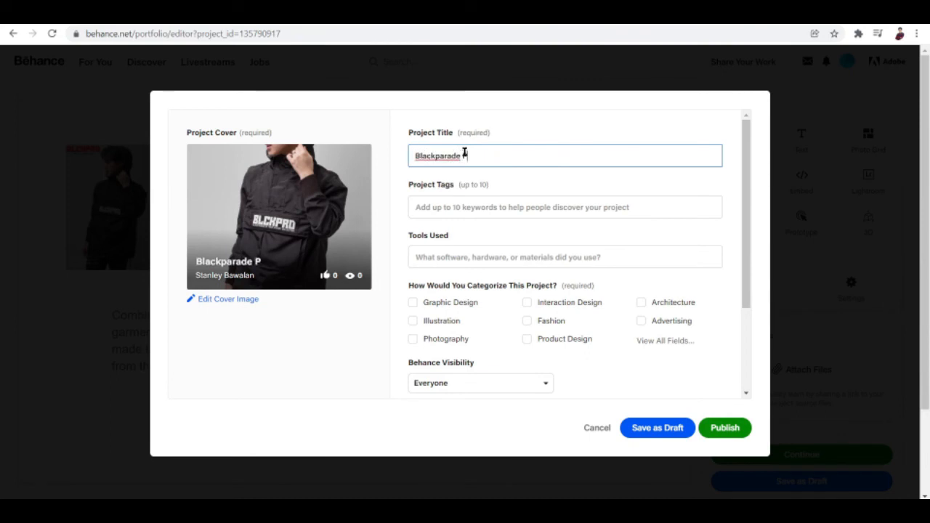
type("Photoshoot")
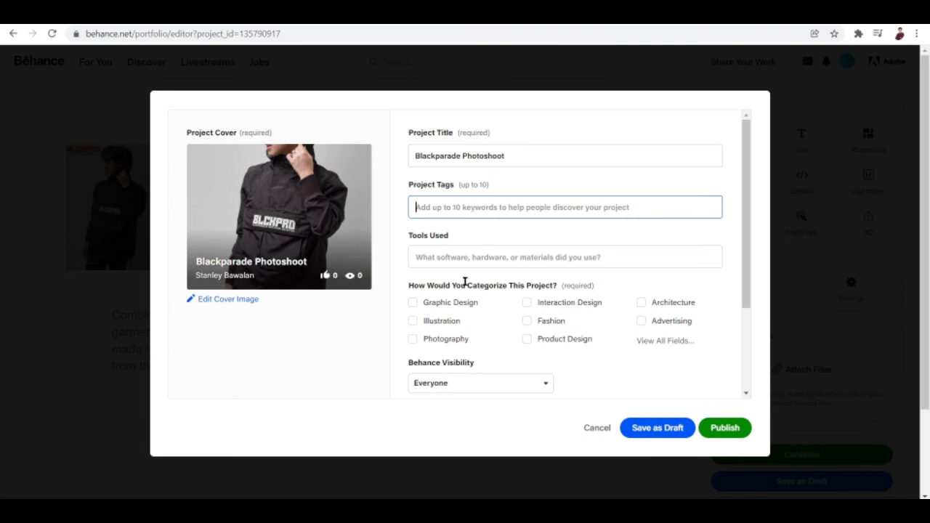
mouse_move(486, 313)
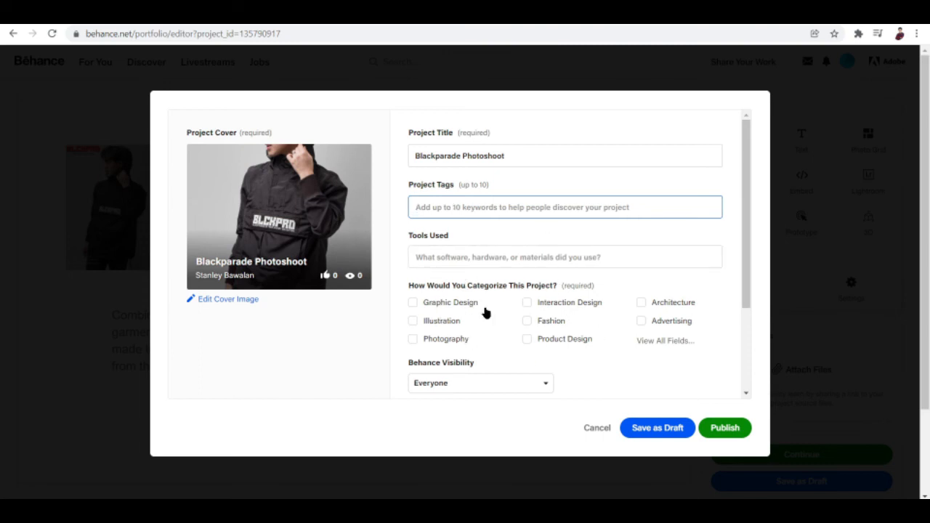
mouse_move(501, 348)
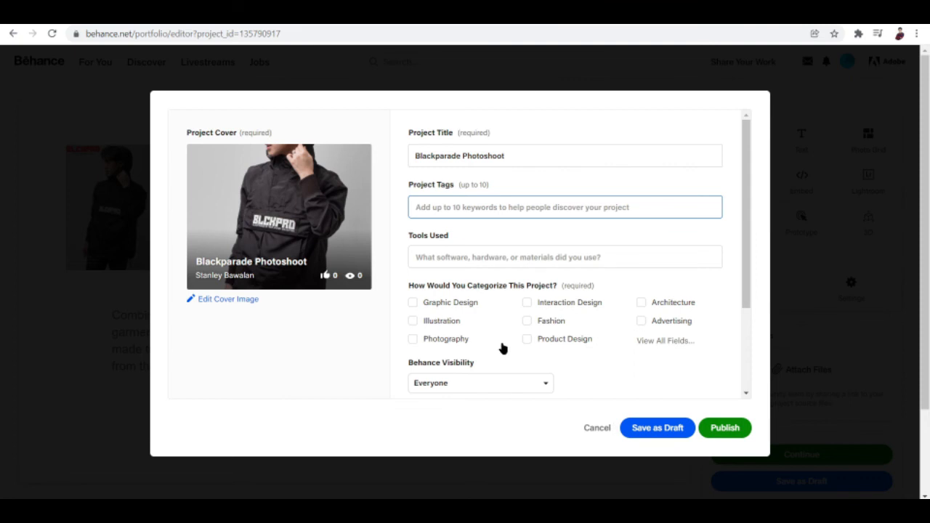
mouse_move(447, 349)
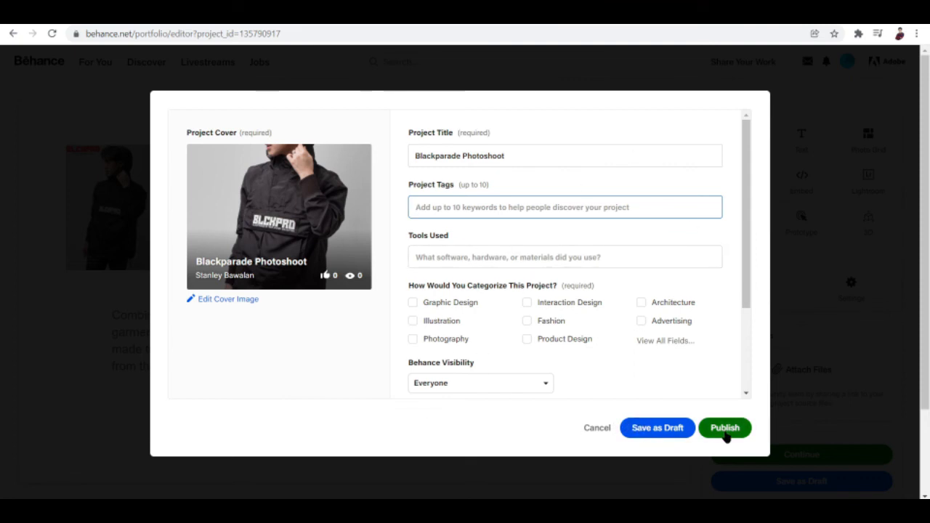
mouse_move(209, 303)
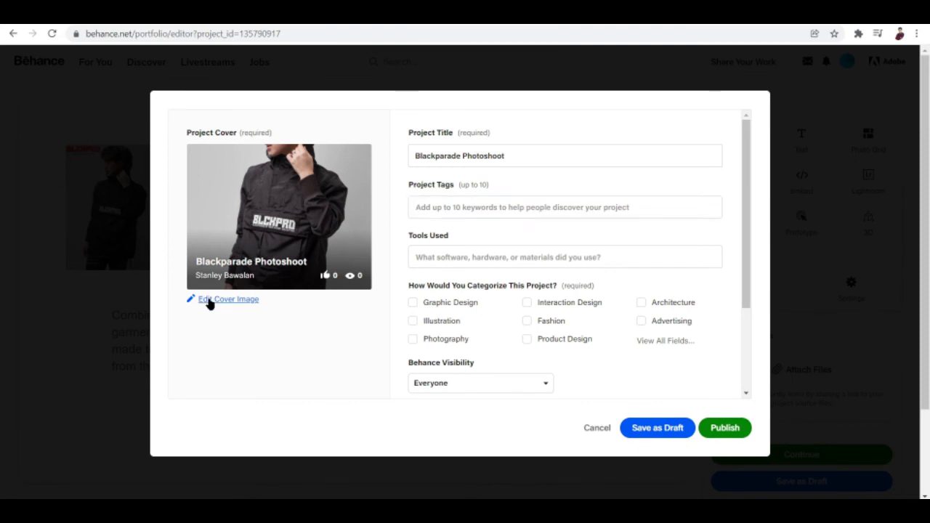
Step: Crop the BLCKPRD 'Keep on moving' hooded portrait as the project cover
left_click(227, 298)
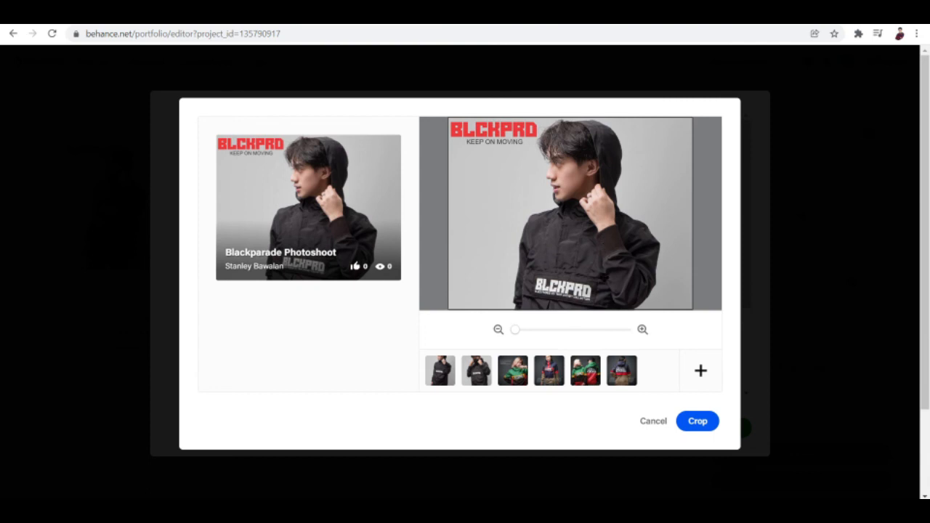
mouse_move(631, 180)
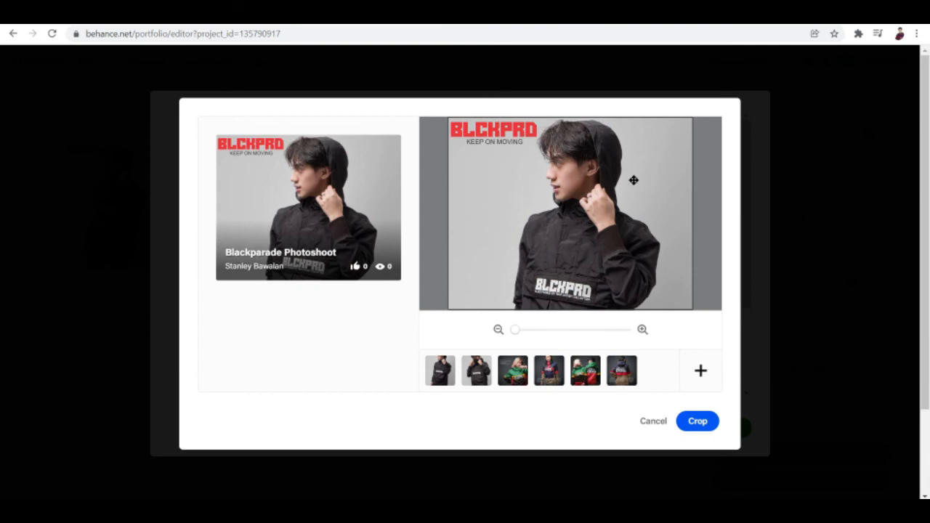
left_click(697, 421)
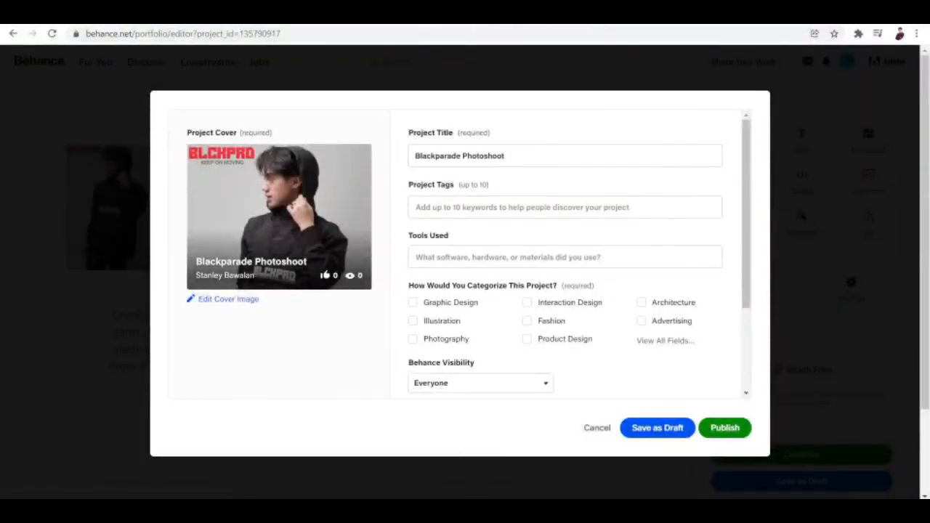
mouse_move(374, 220)
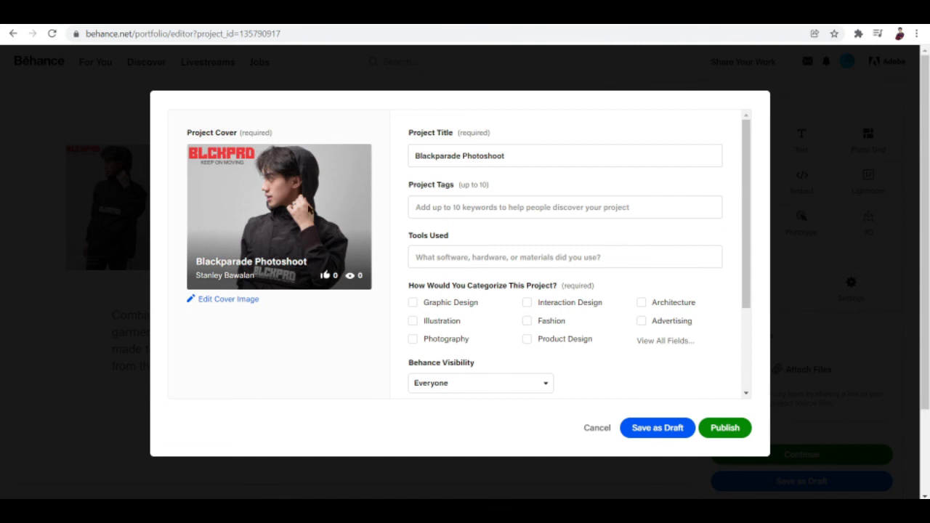
mouse_move(328, 186)
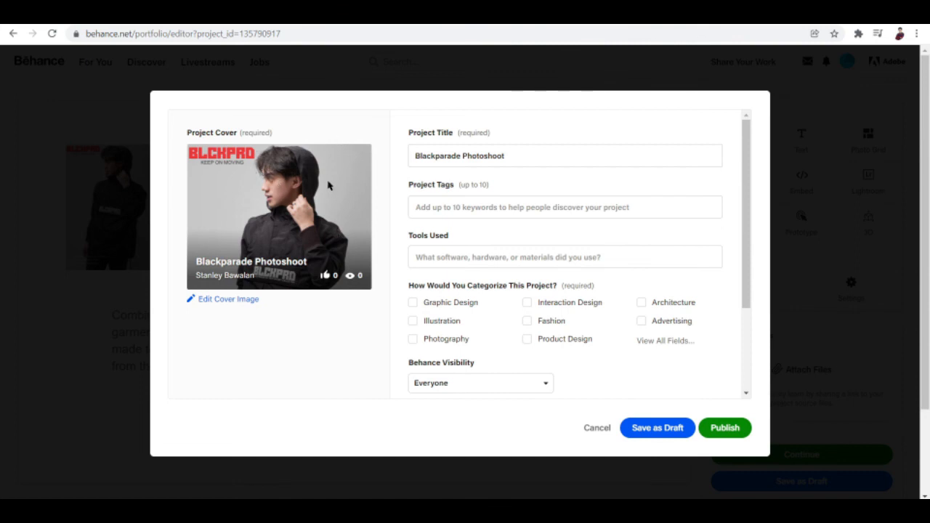
mouse_move(334, 125)
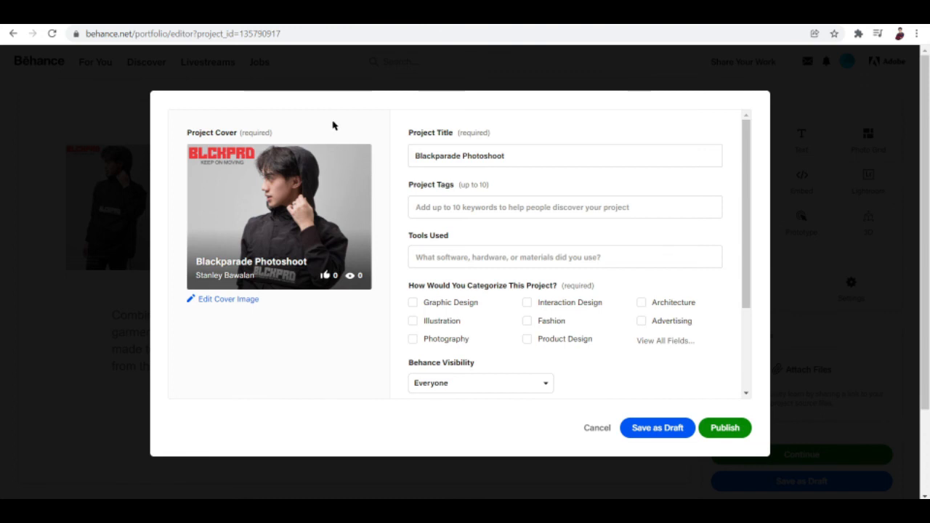
mouse_move(317, 358)
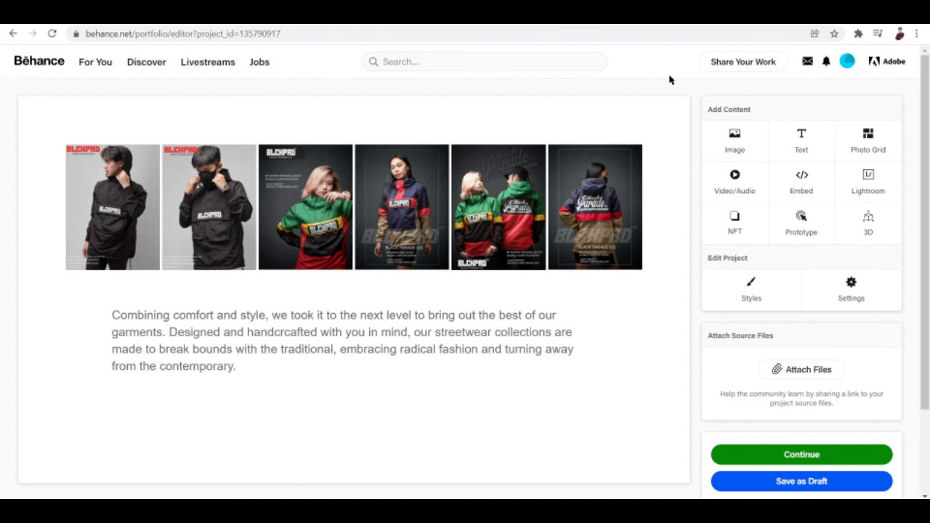
mouse_move(270, 423)
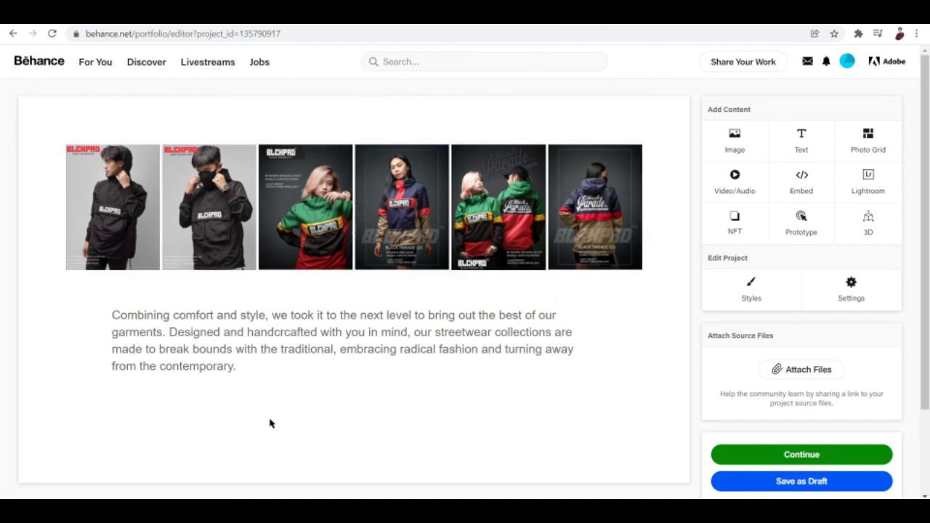
mouse_move(327, 420)
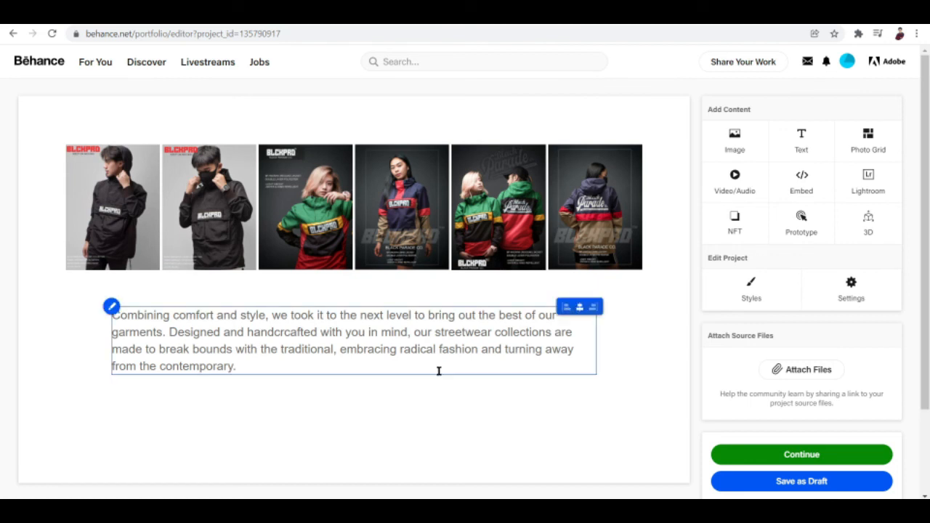
mouse_move(276, 362)
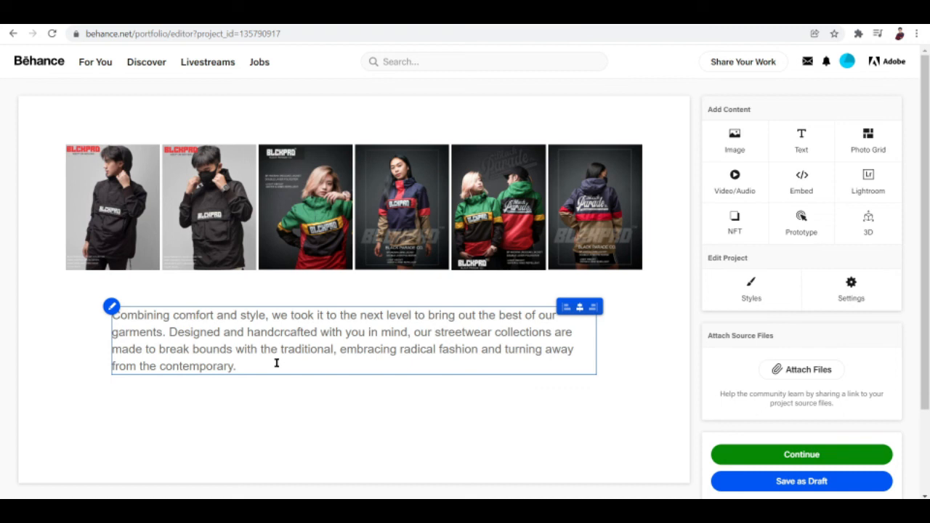
left_click(260, 430)
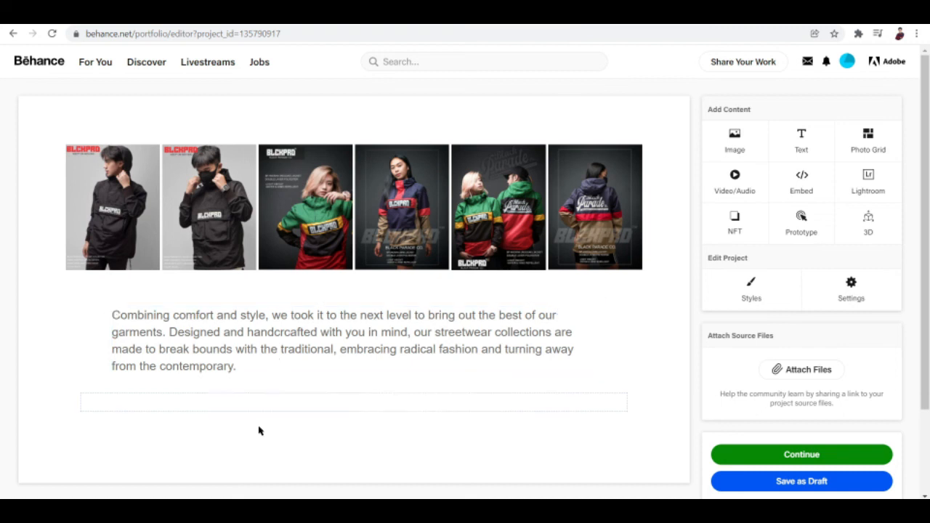